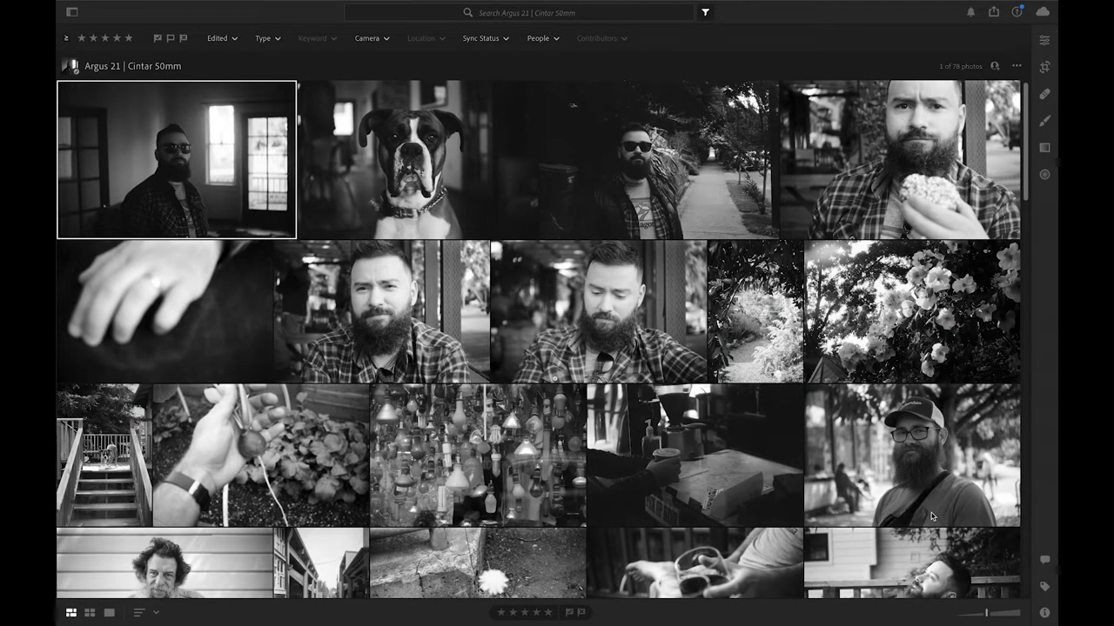
Scroll down through the Argus 21 | Cintar 50mm album grid
scroll(down, 3)
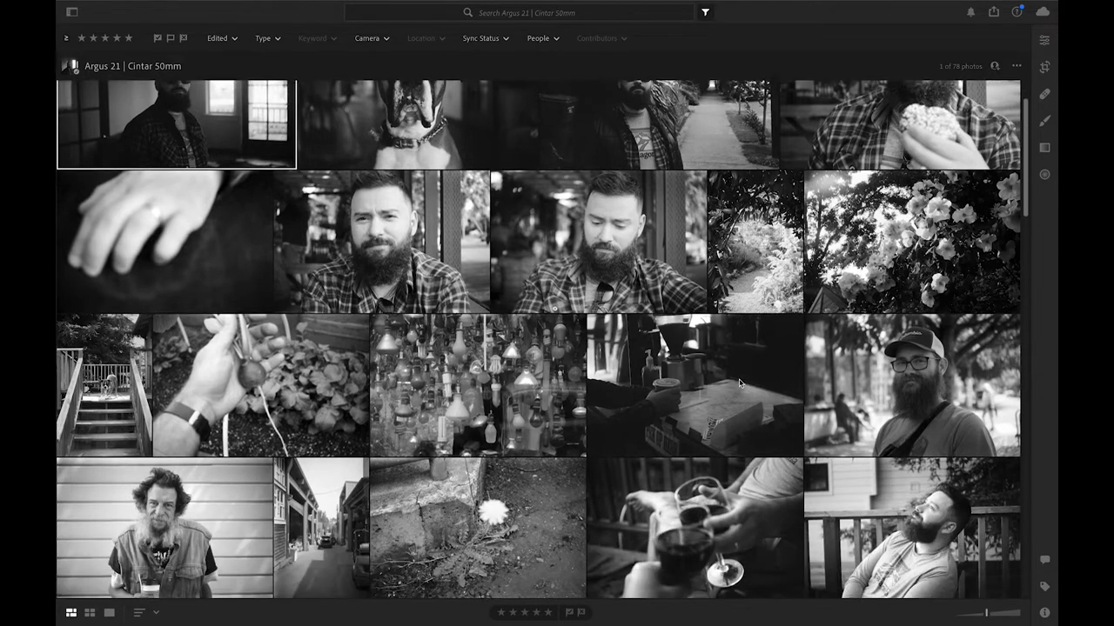
scroll(down, 3)
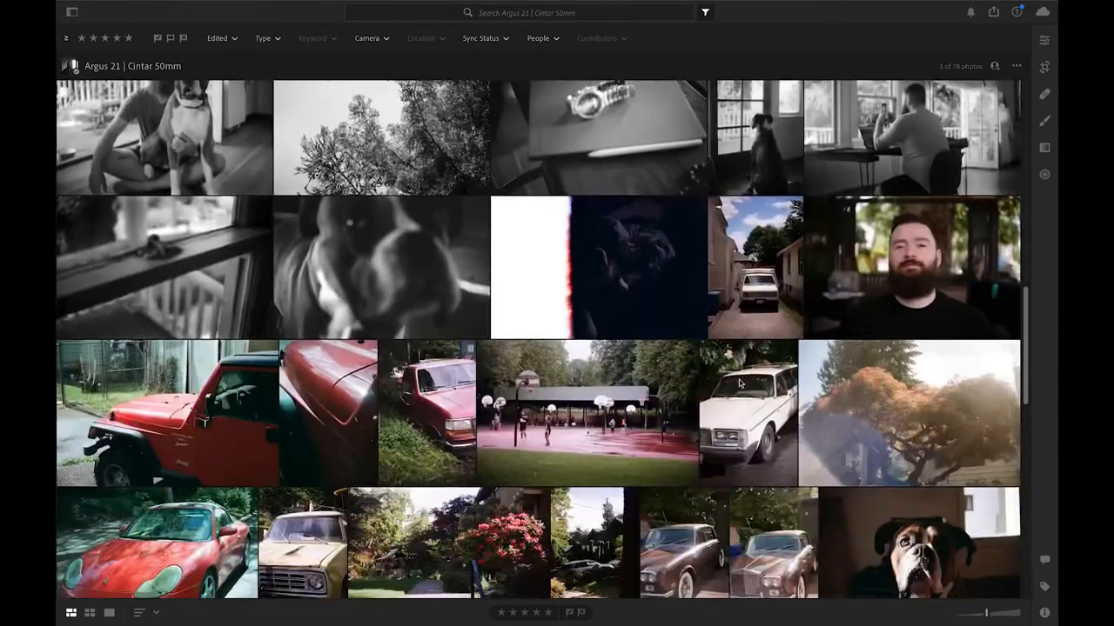
scroll(down, 3)
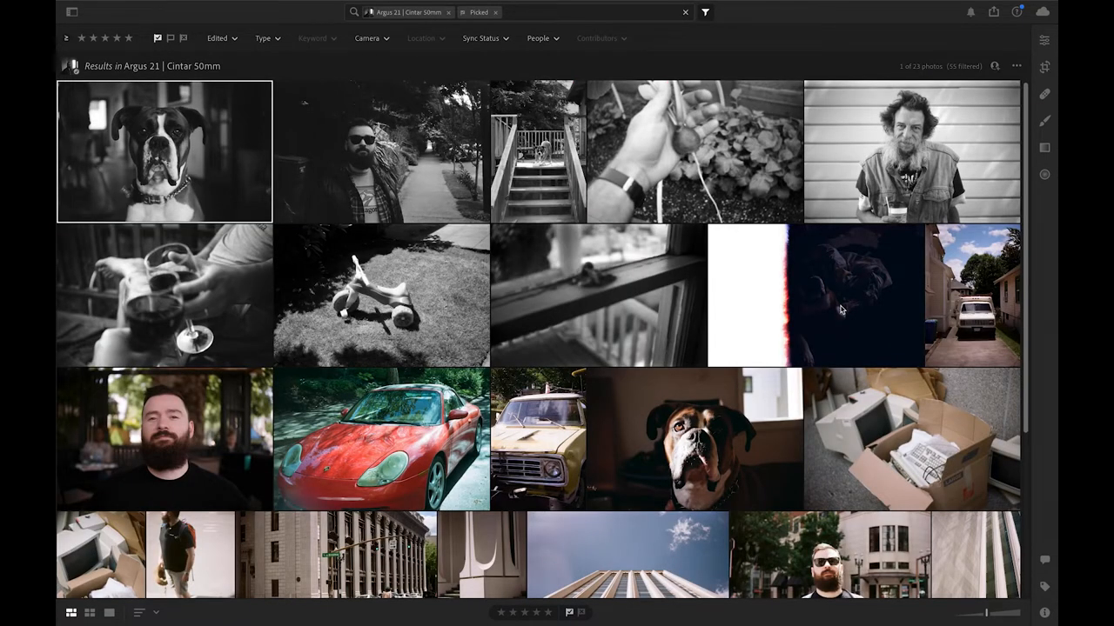
scroll(down, 3)
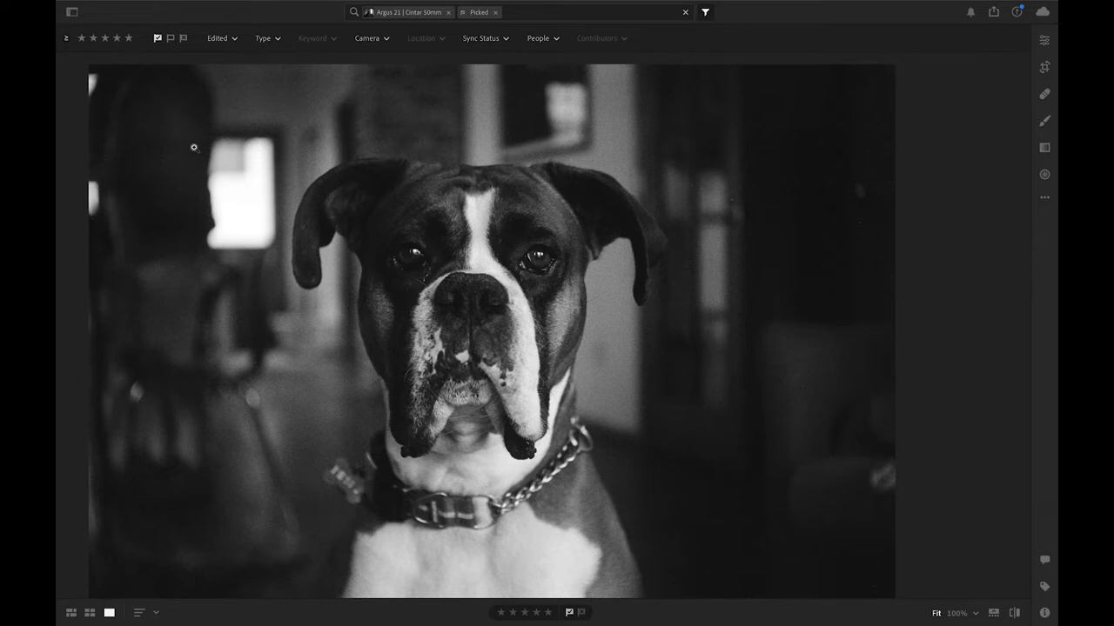
mouse_move(419, 289)
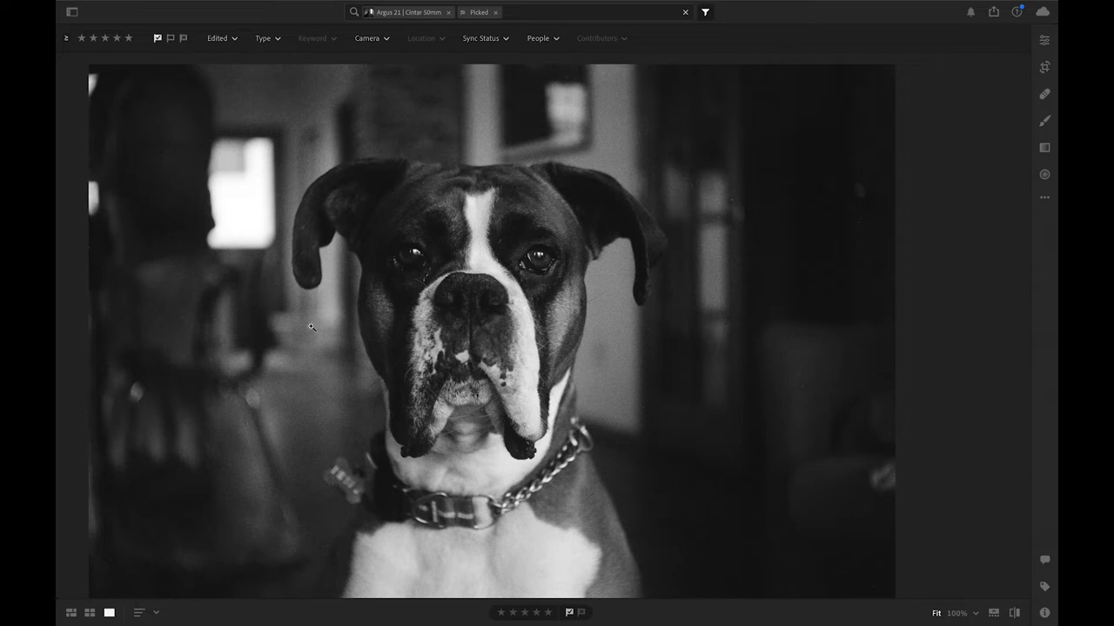
mouse_move(523, 322)
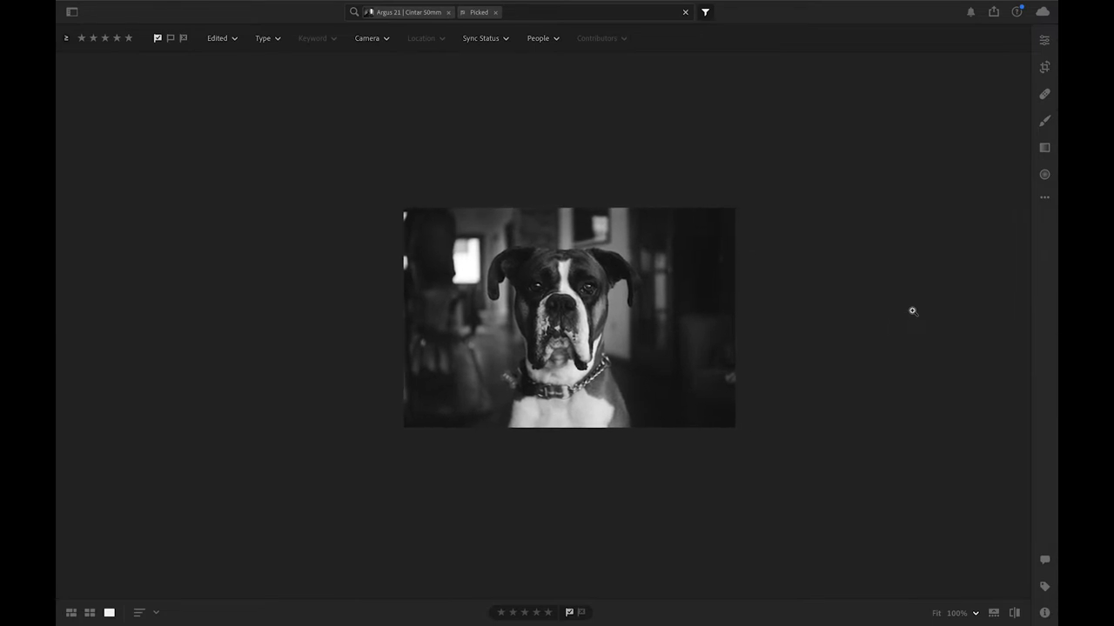
mouse_move(574, 296)
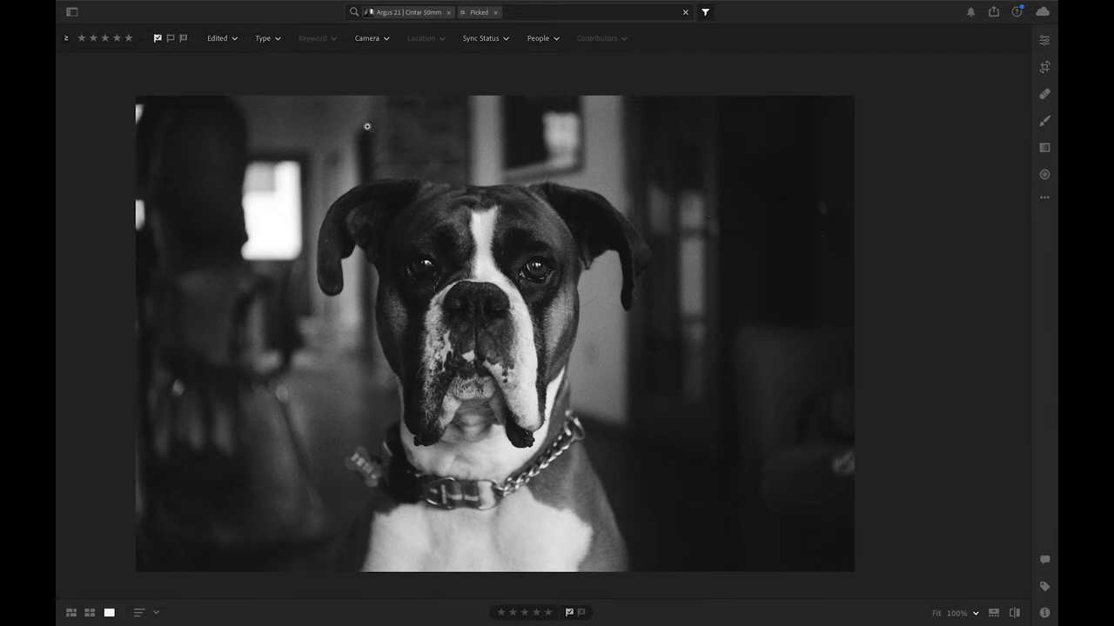
mouse_move(248, 492)
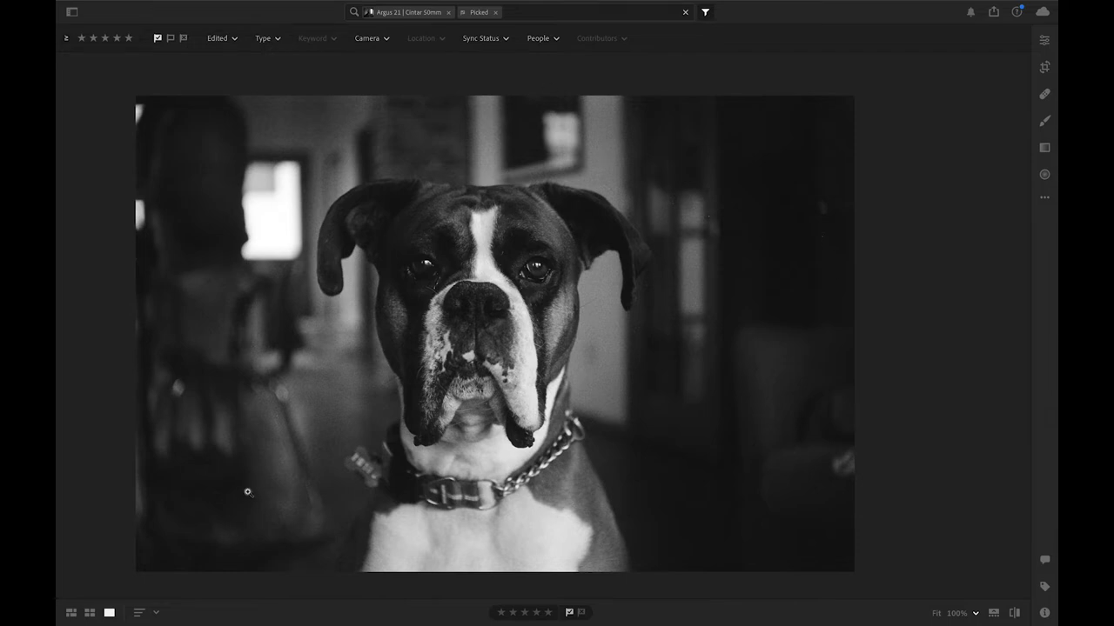
mouse_move(326, 336)
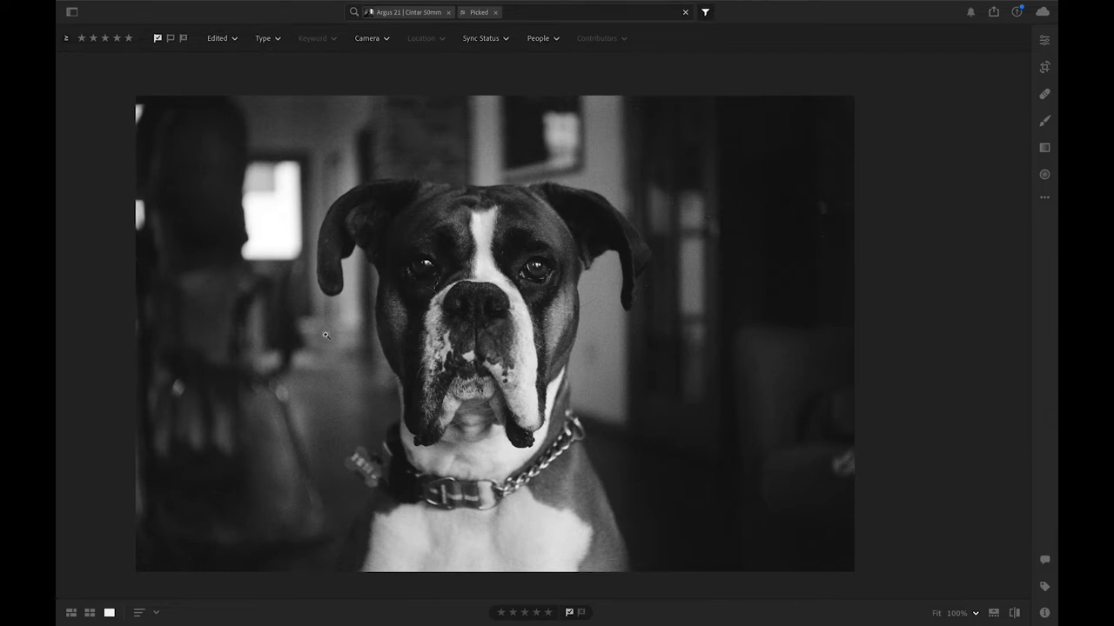
mouse_move(772, 277)
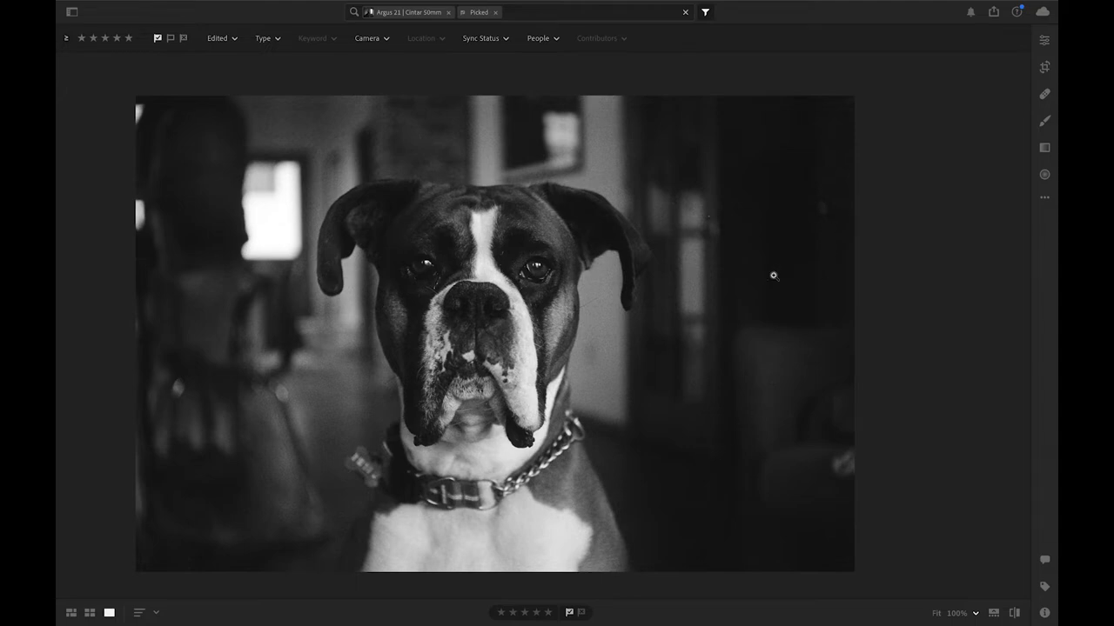
mouse_move(195, 554)
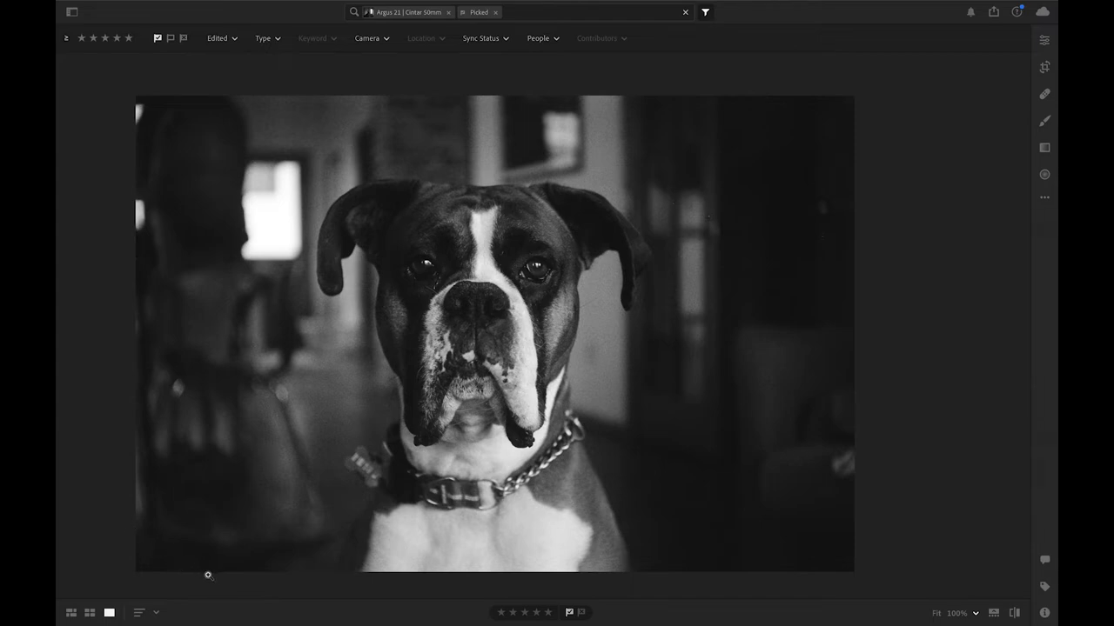
mouse_move(192, 581)
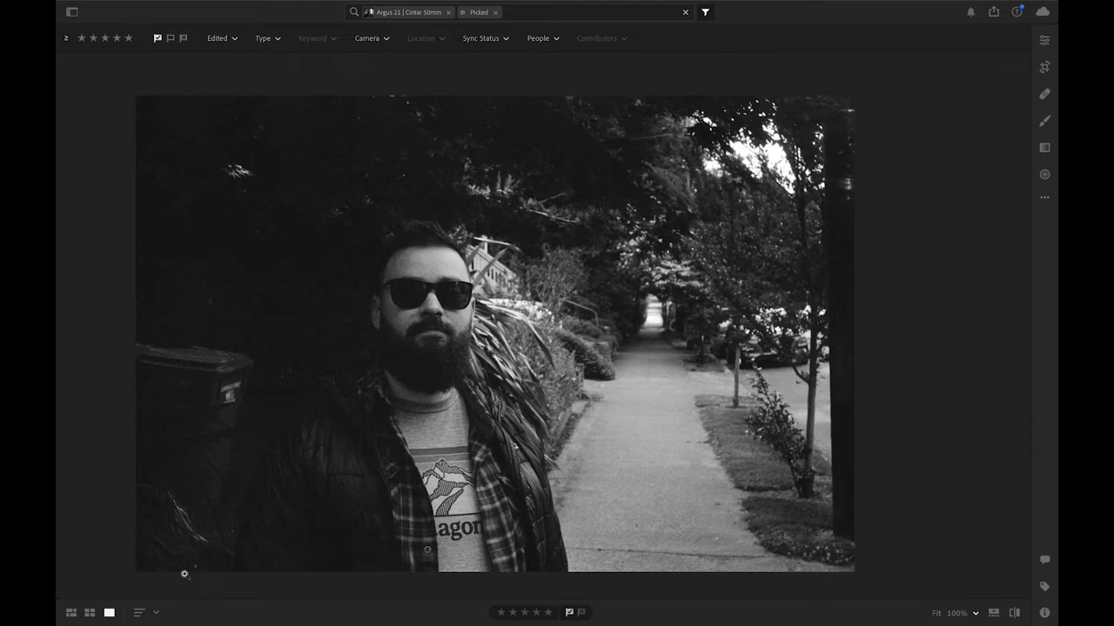
mouse_move(451, 328)
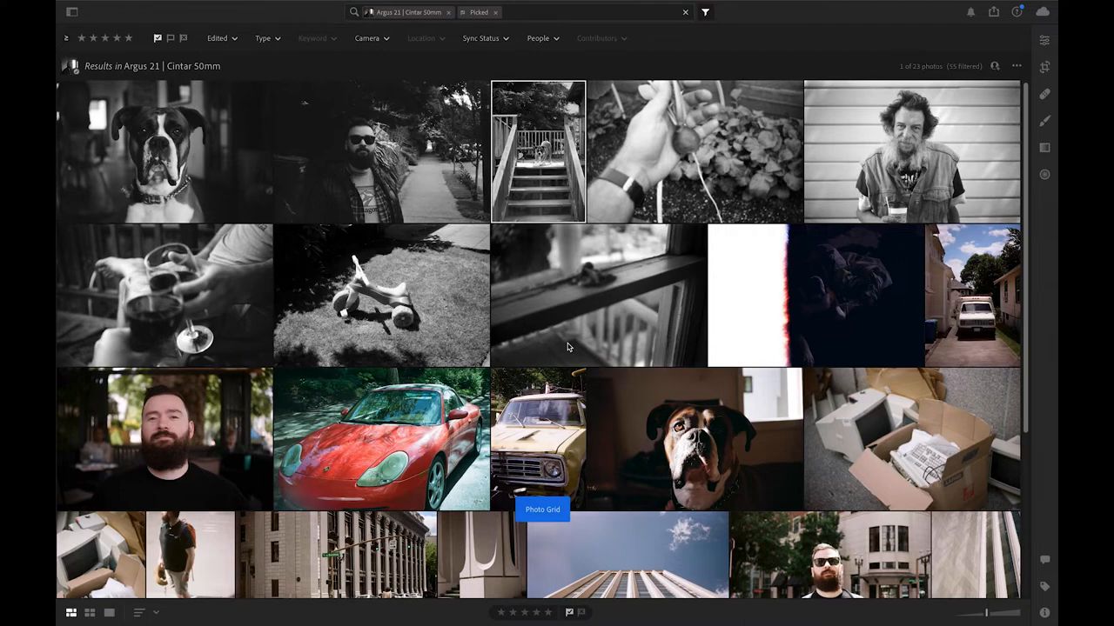
mouse_move(685, 174)
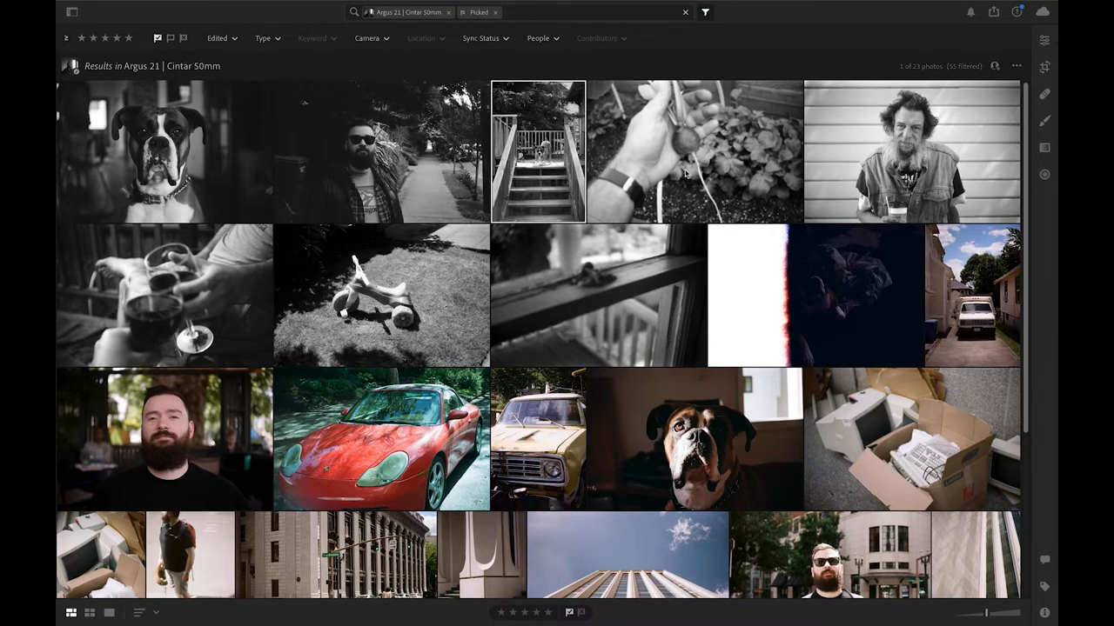
Open a picked thumbnail in Detail view to reach the bearded man coffee portrait
double_click(694, 153)
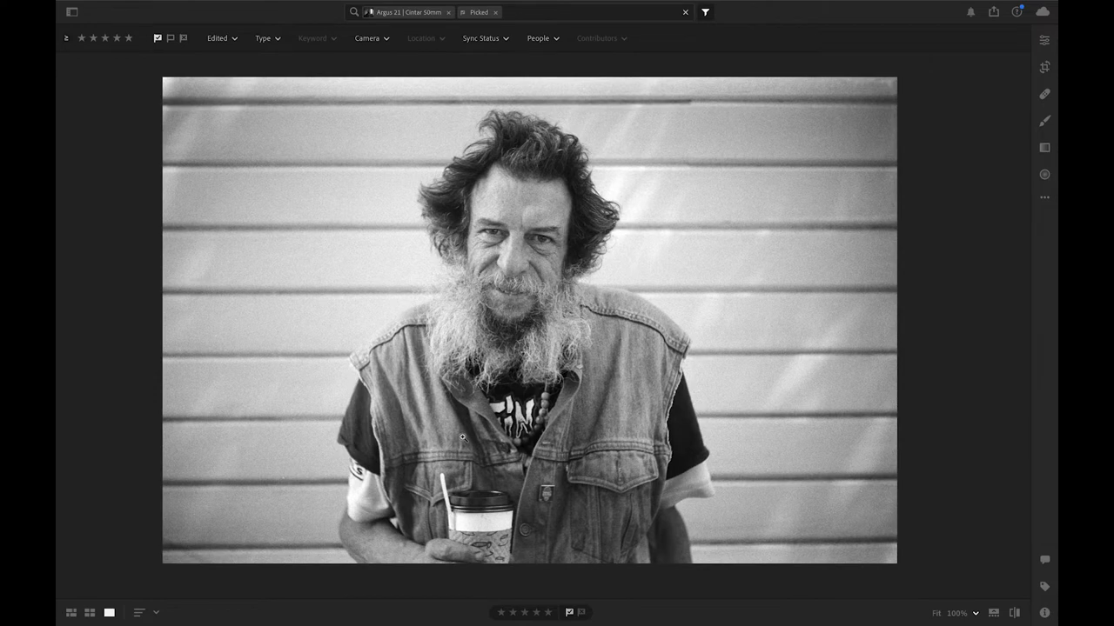
mouse_move(464, 467)
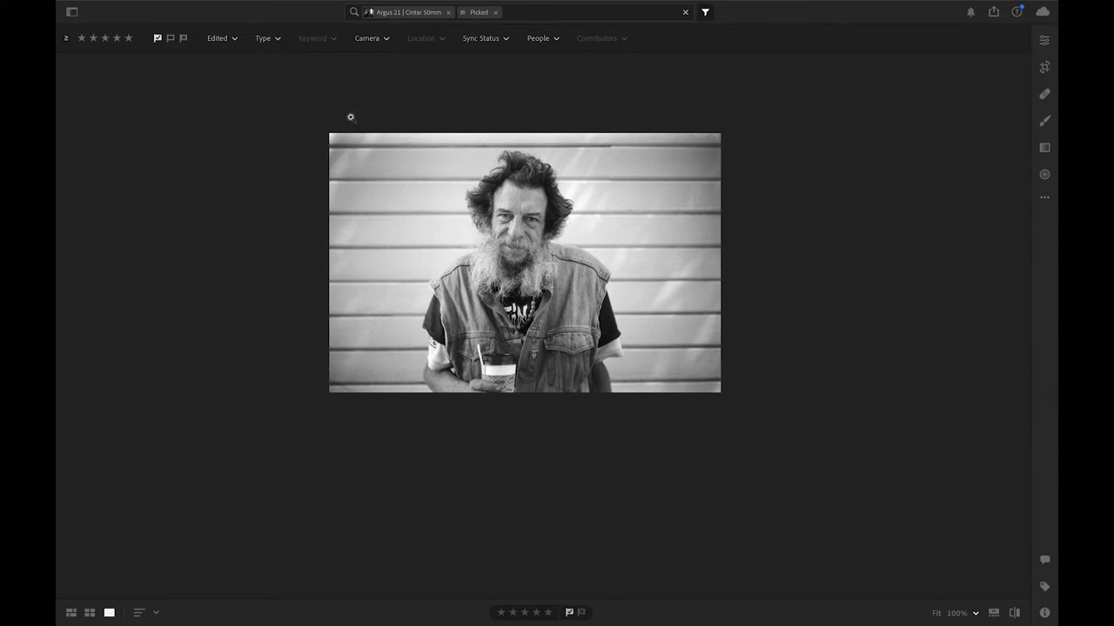
mouse_move(445, 265)
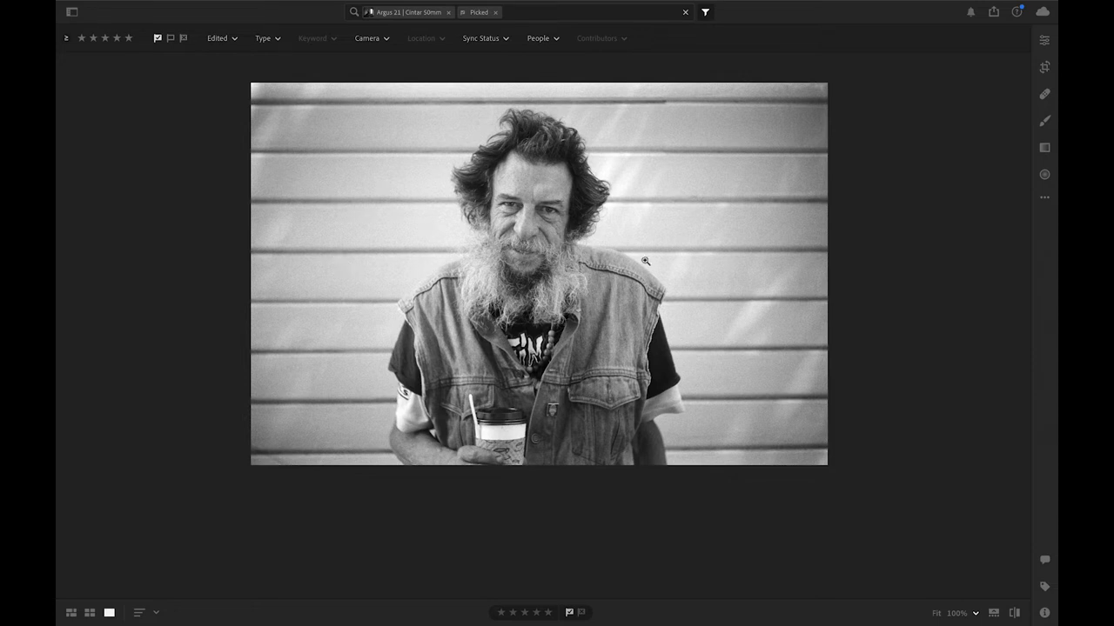
mouse_move(756, 256)
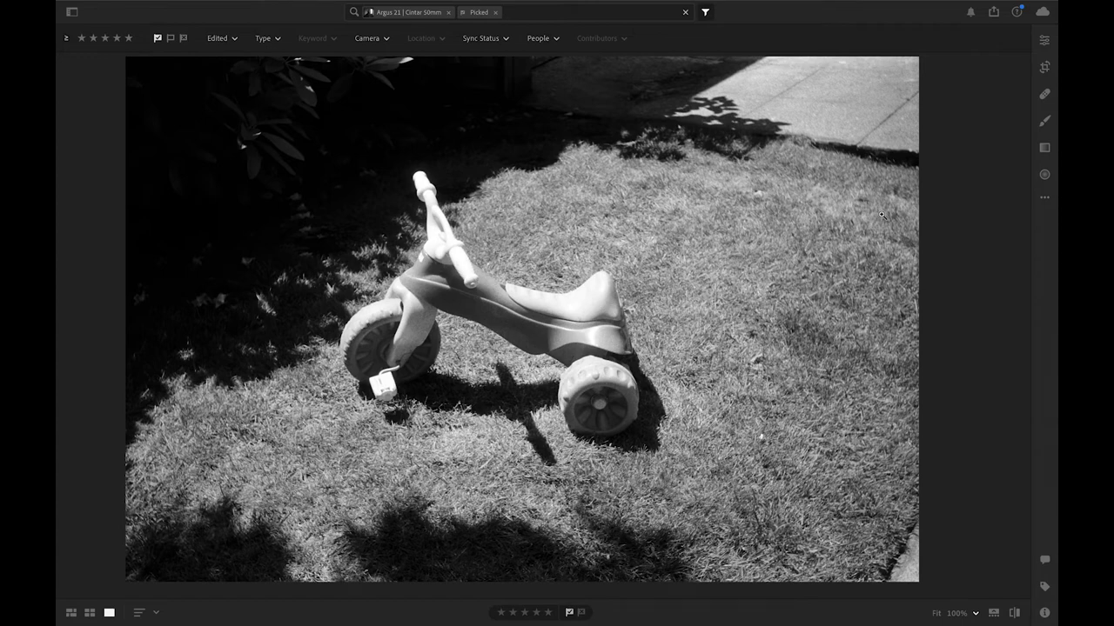
mouse_move(646, 325)
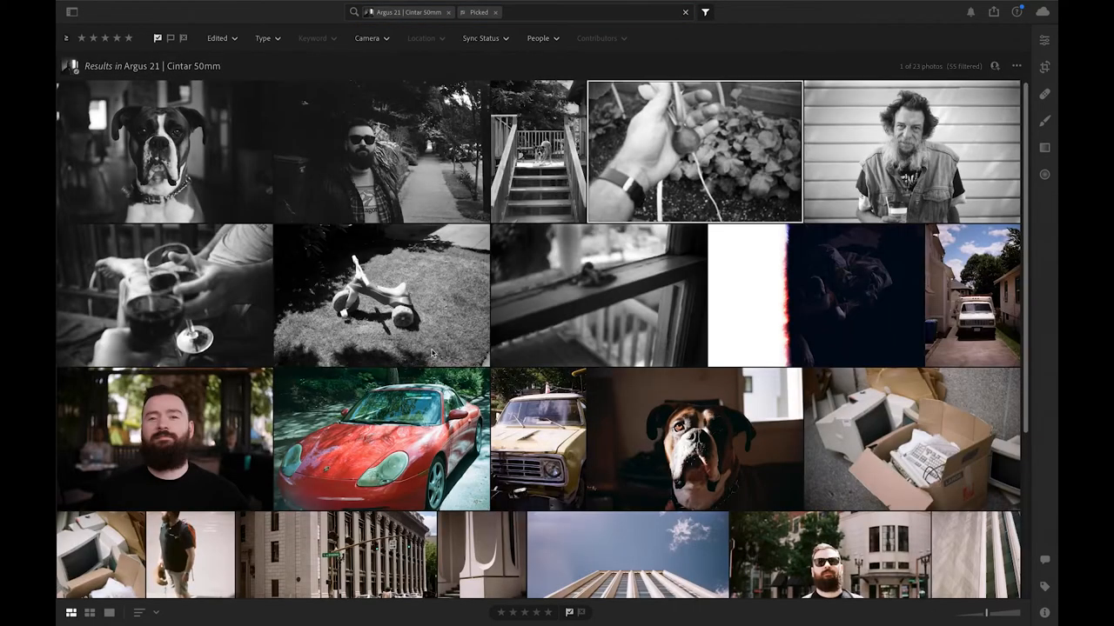
Scroll the grid and open the blurry window sill photo in Detail view
scroll(down, 3)
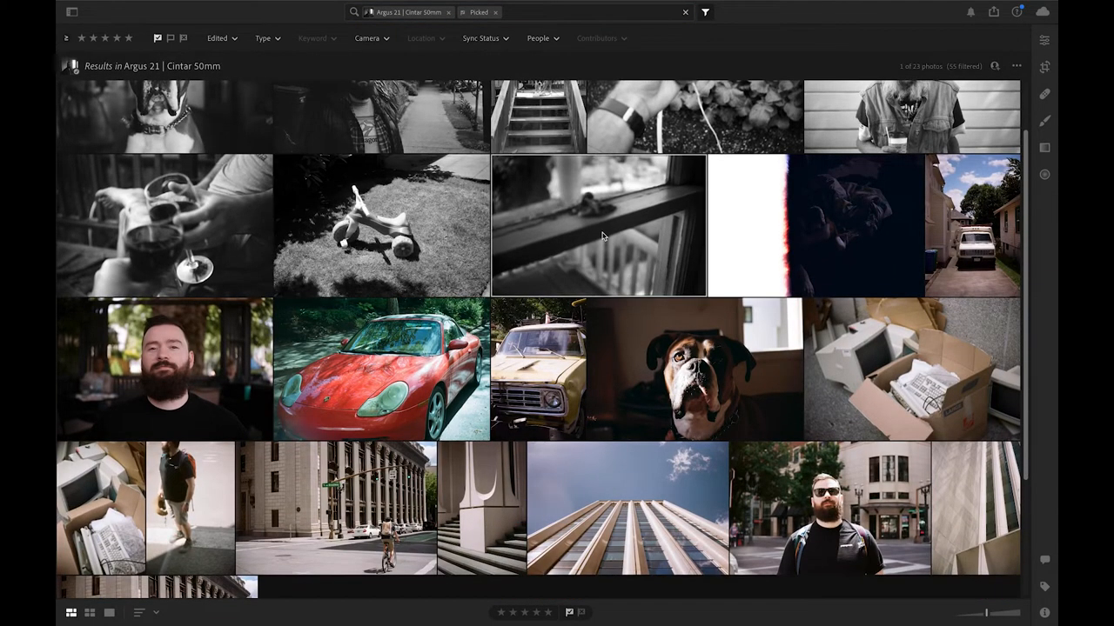
double_click(598, 226)
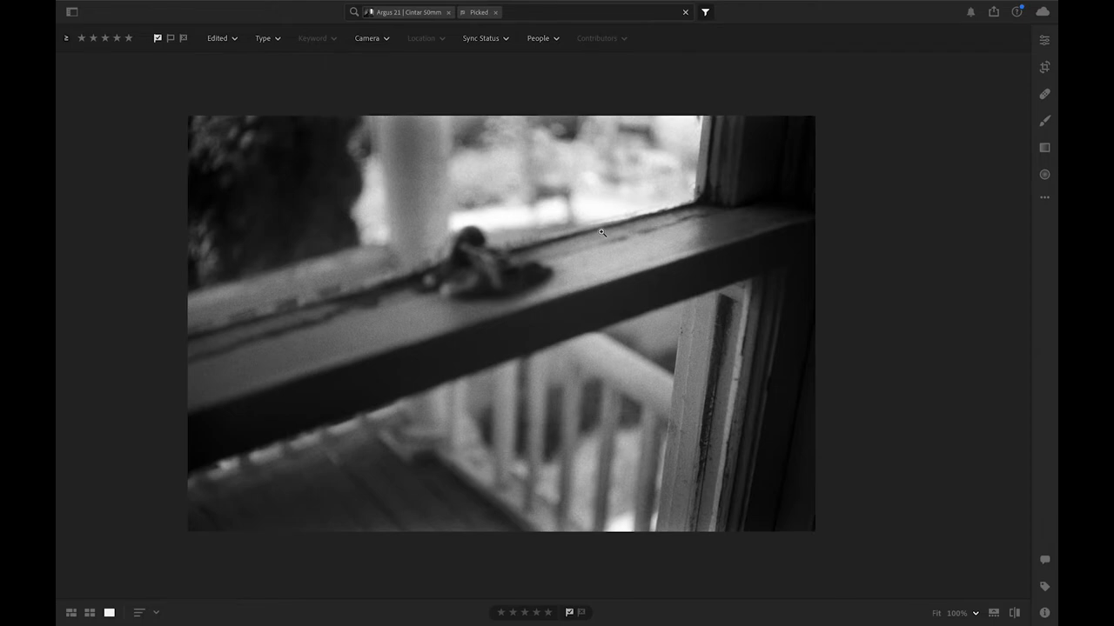
mouse_move(465, 241)
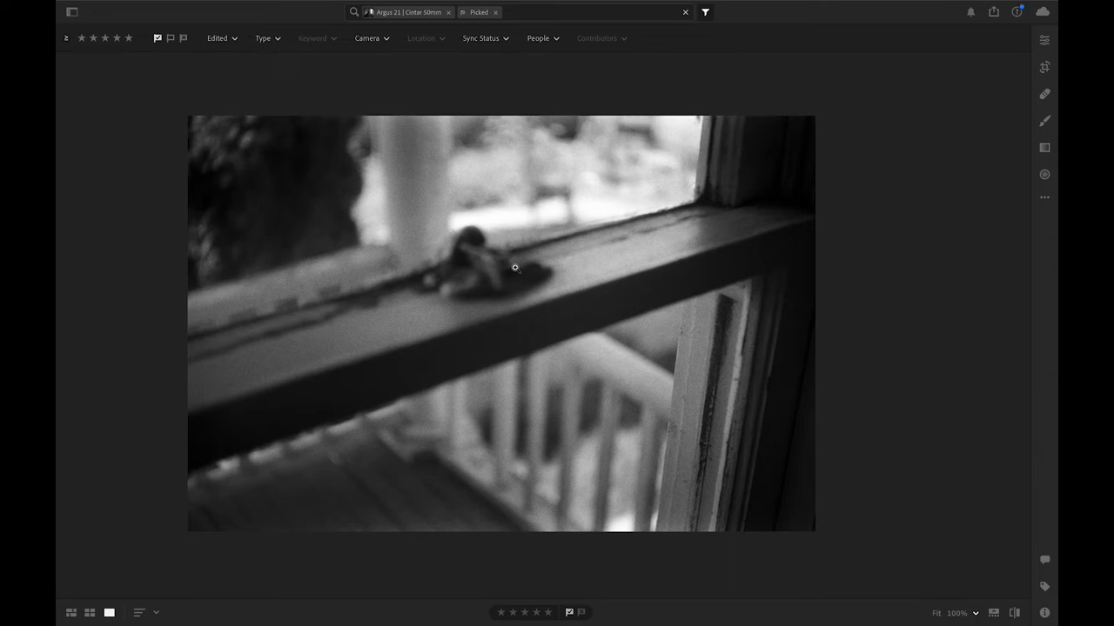
mouse_move(416, 209)
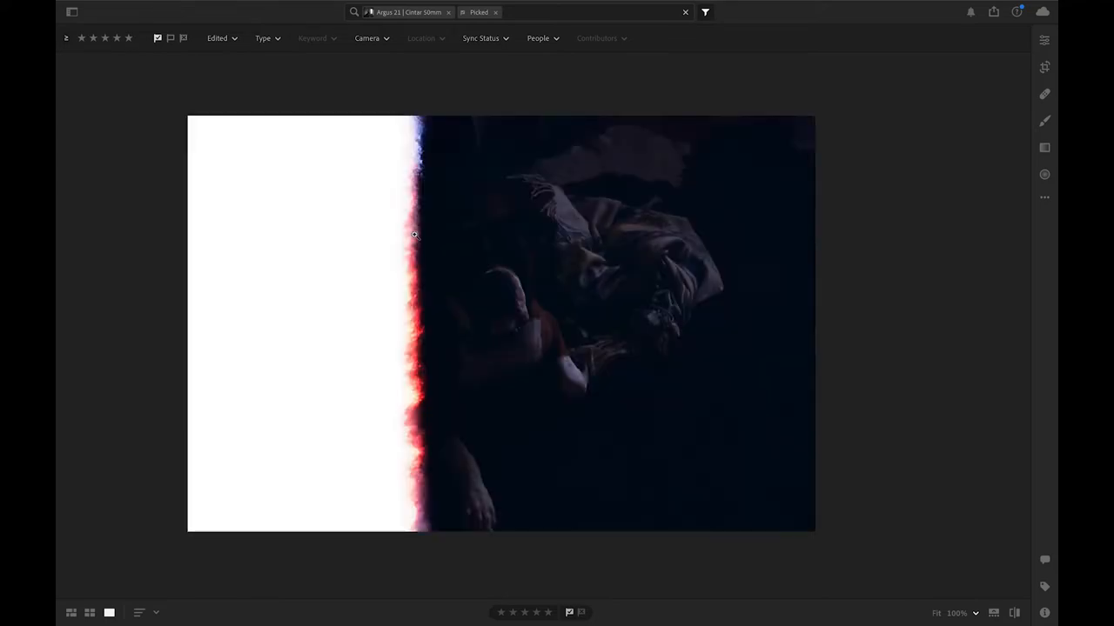
mouse_move(483, 327)
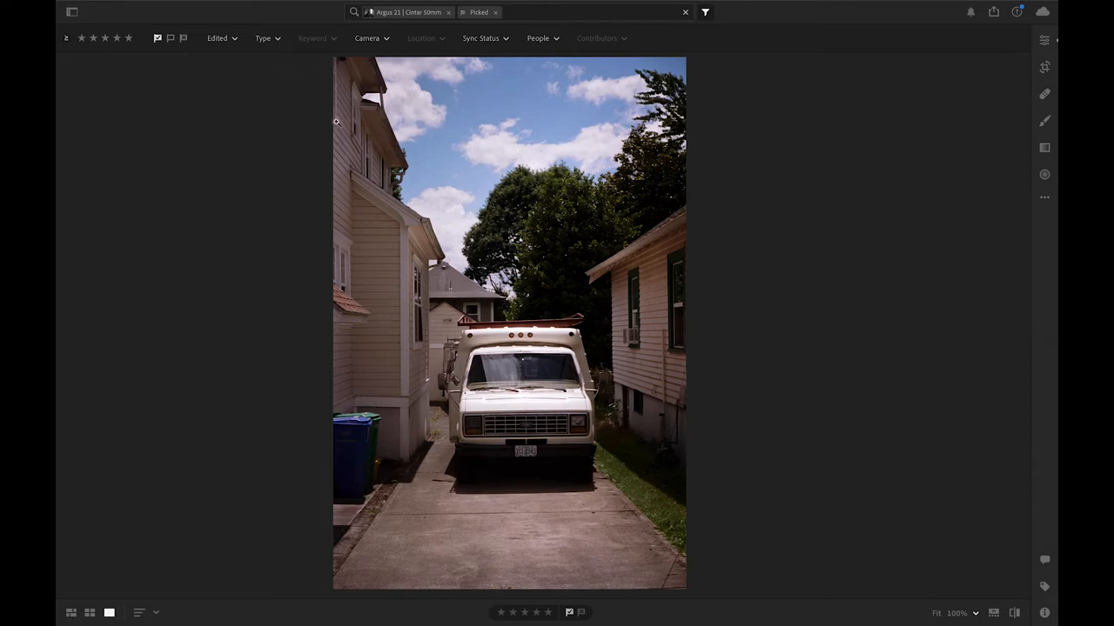
mouse_move(490, 459)
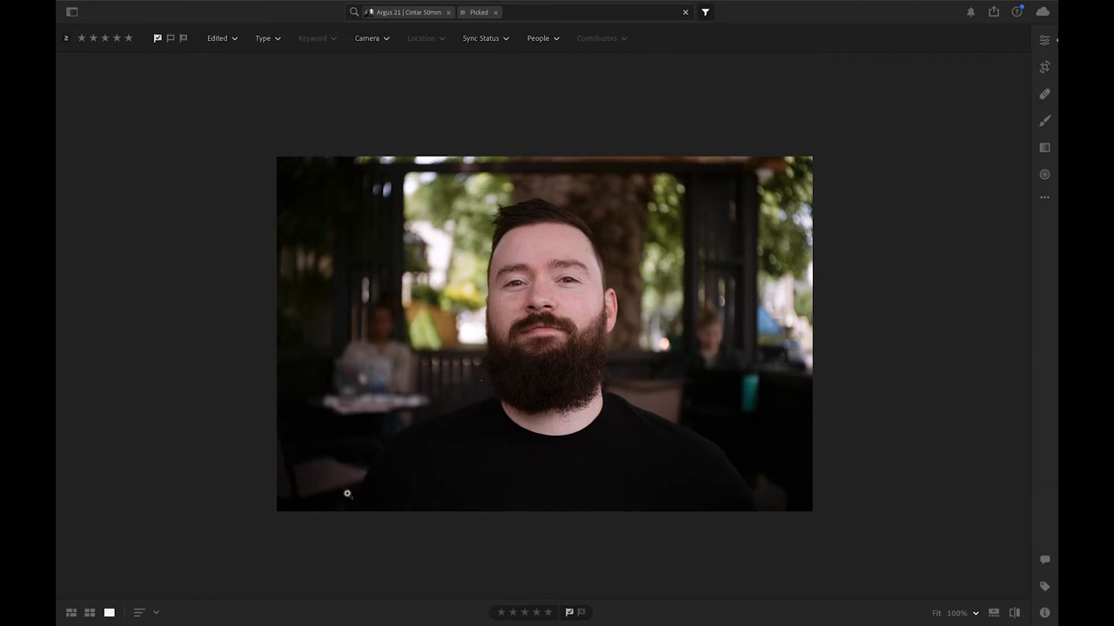
mouse_move(326, 481)
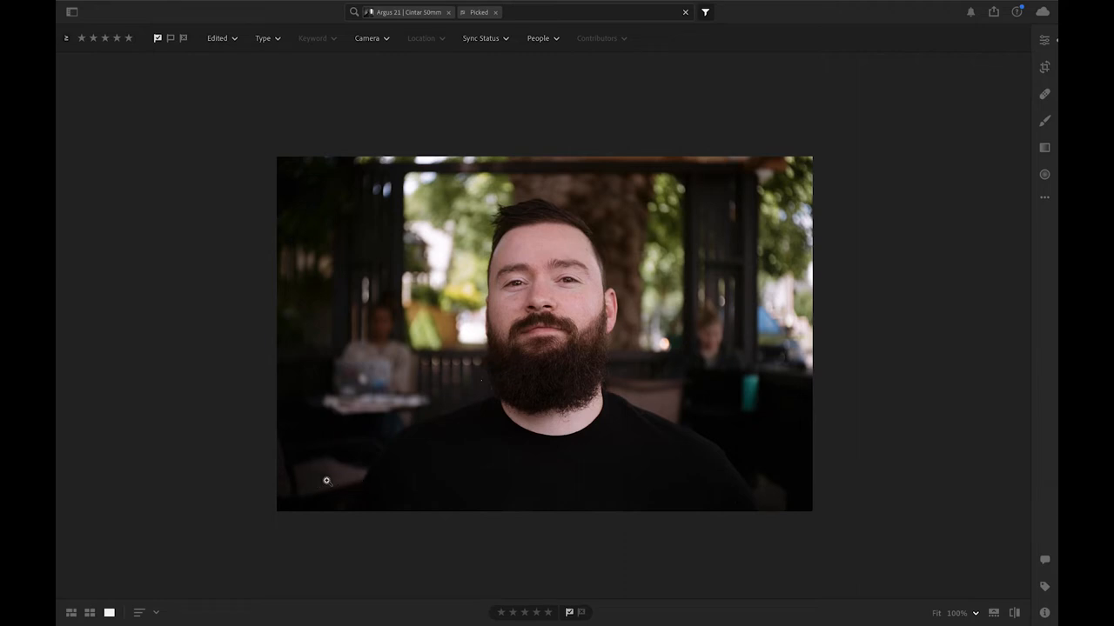
mouse_move(304, 487)
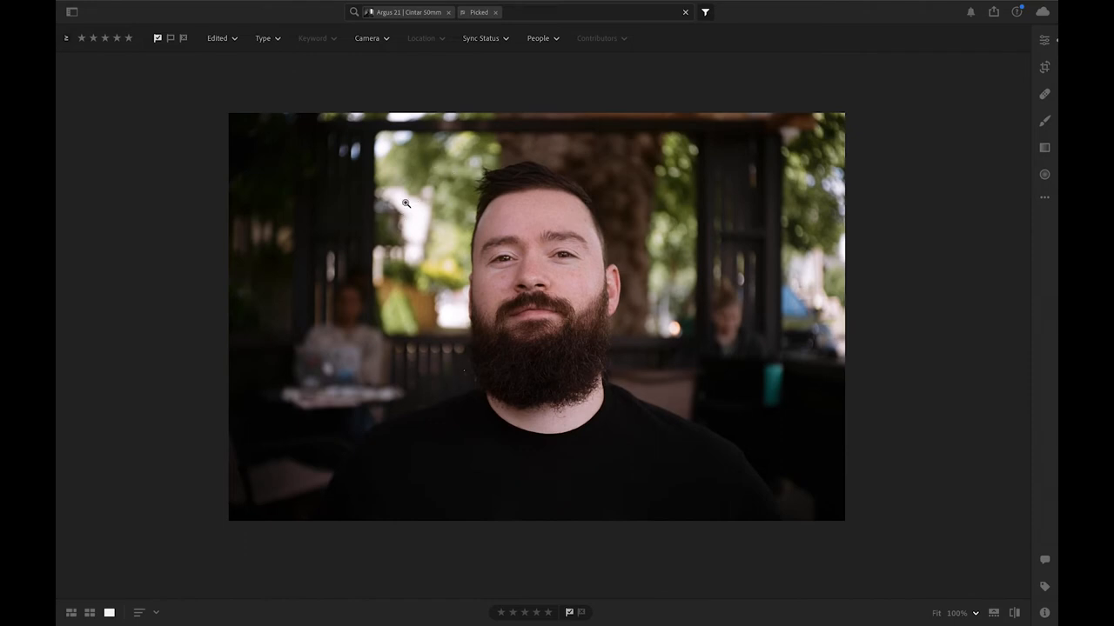
mouse_move(708, 232)
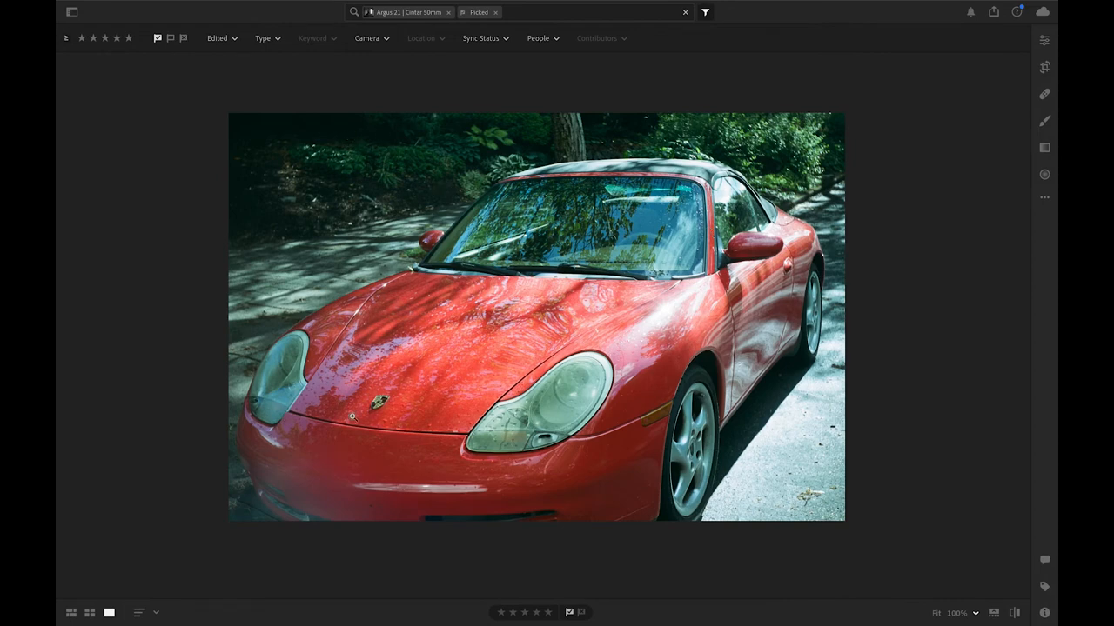
mouse_move(308, 421)
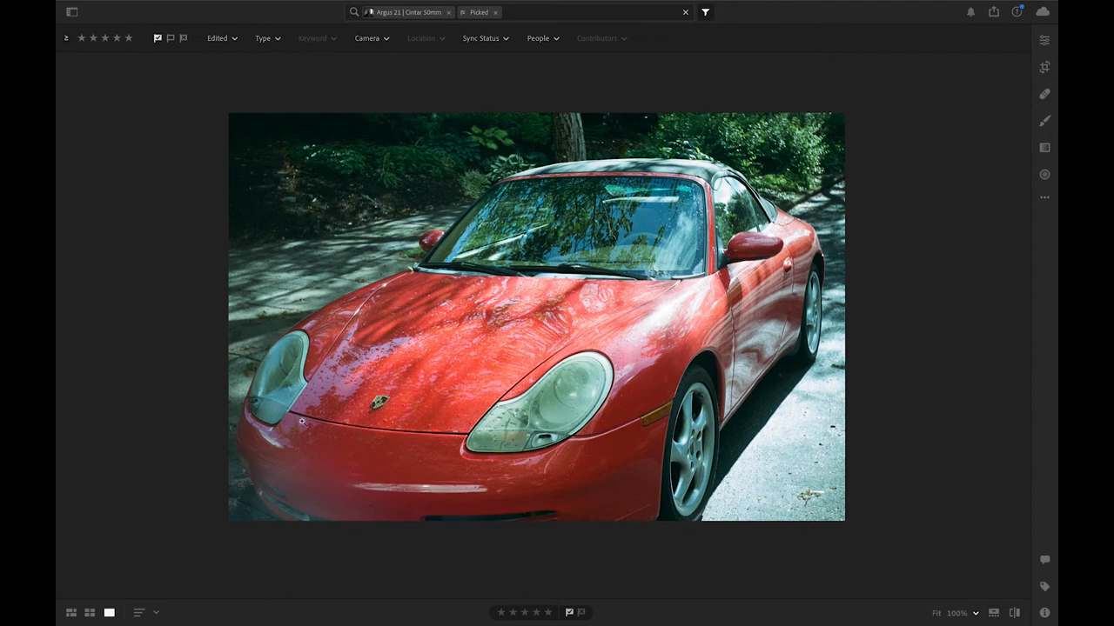
mouse_move(465, 366)
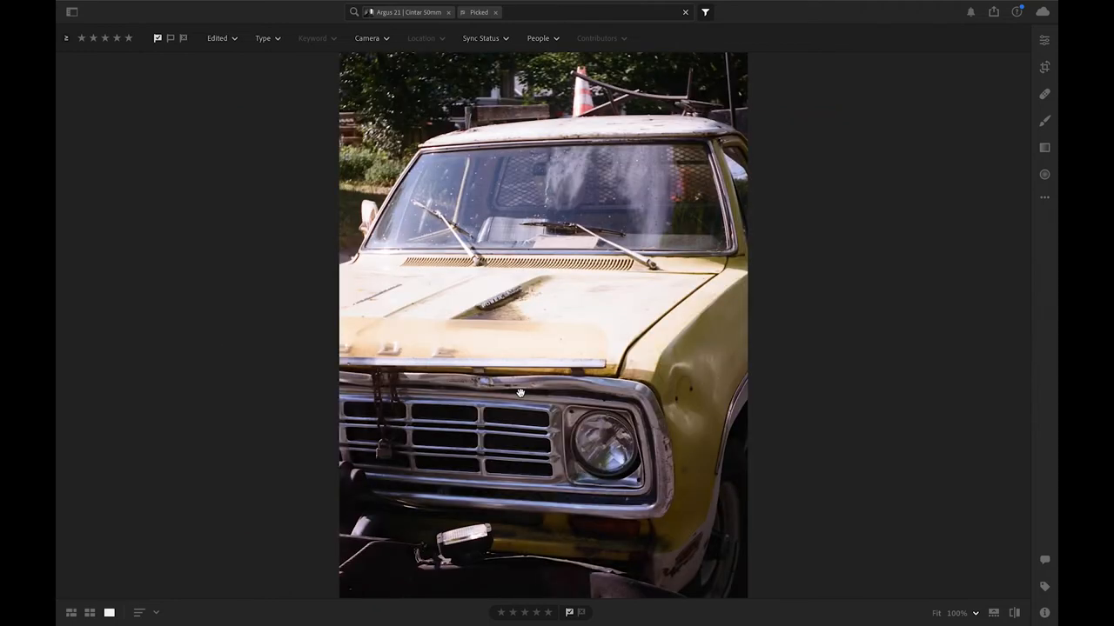
mouse_move(664, 207)
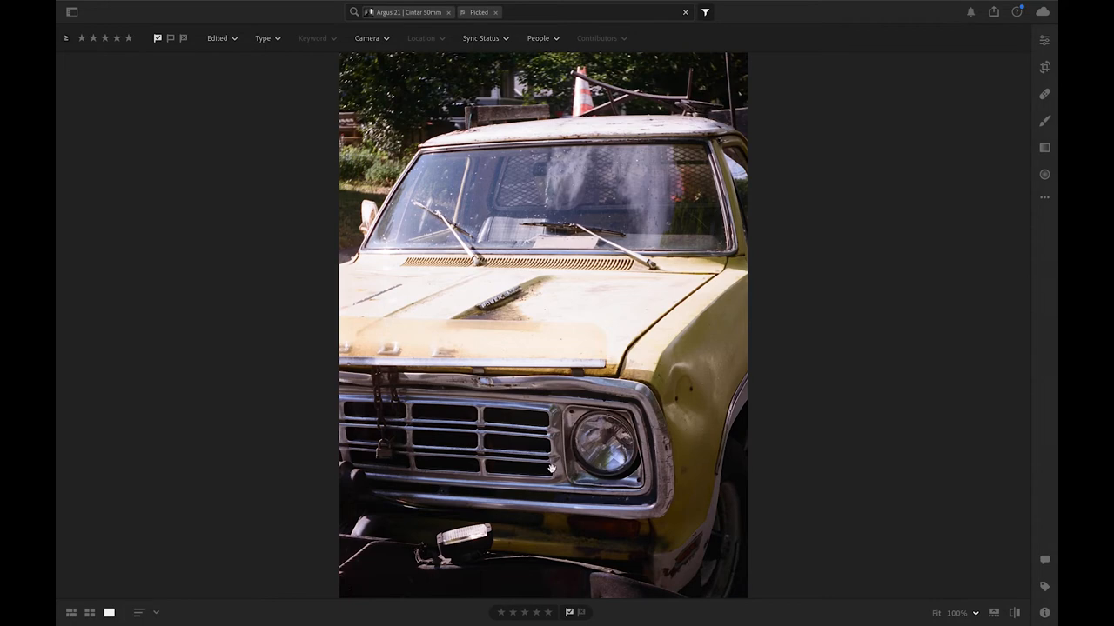
Pan across the zoomed-in yellow pickup truck photo
drag(551, 470, 852, 163)
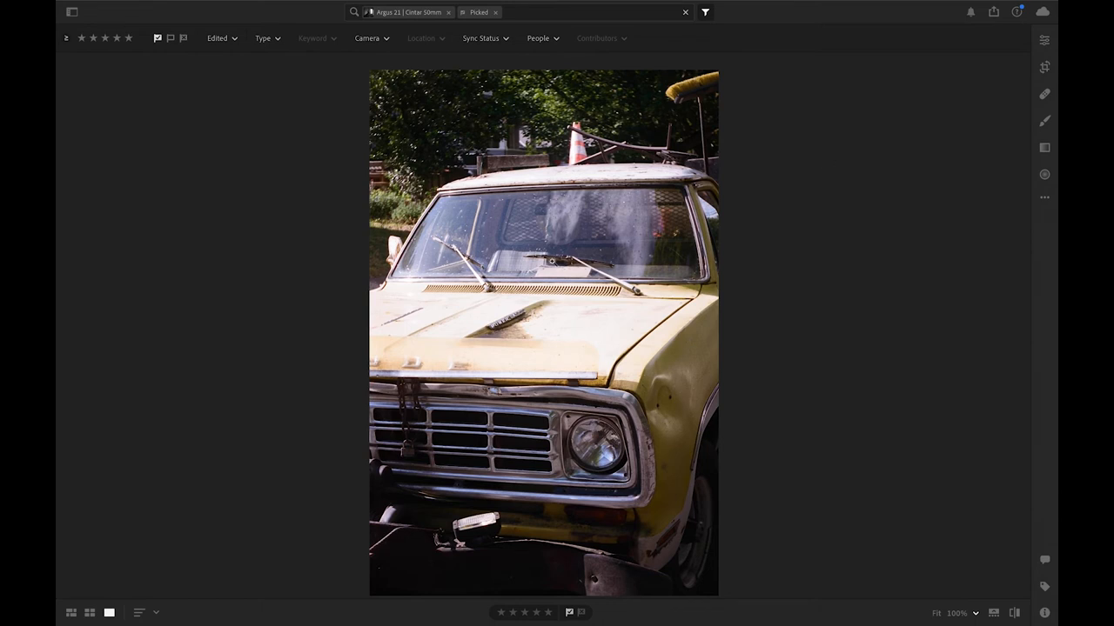
mouse_move(337, 117)
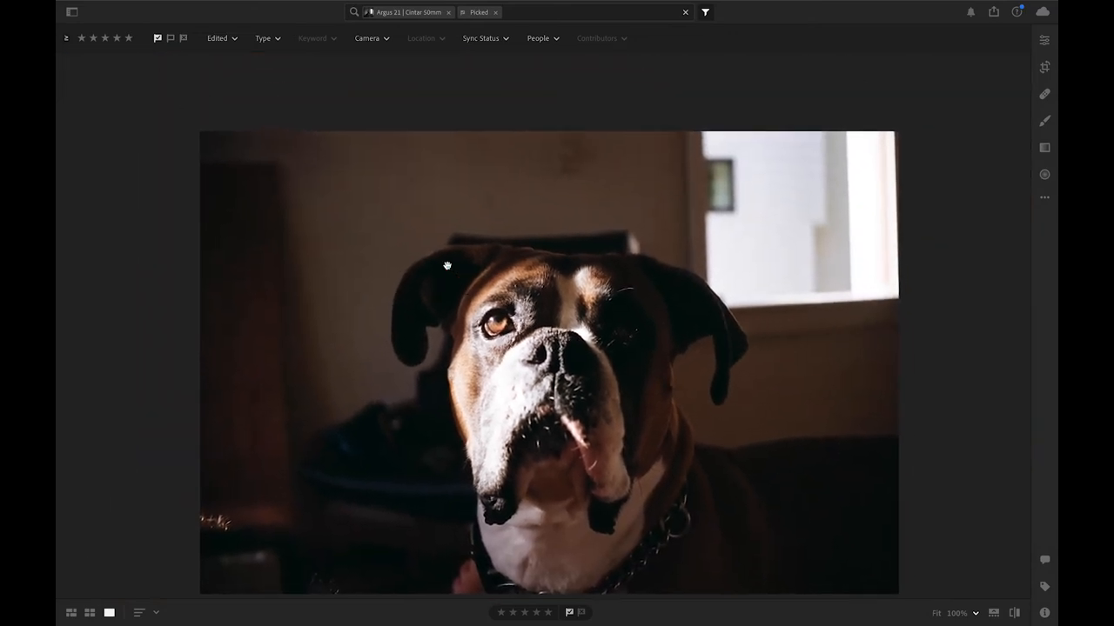
mouse_move(275, 494)
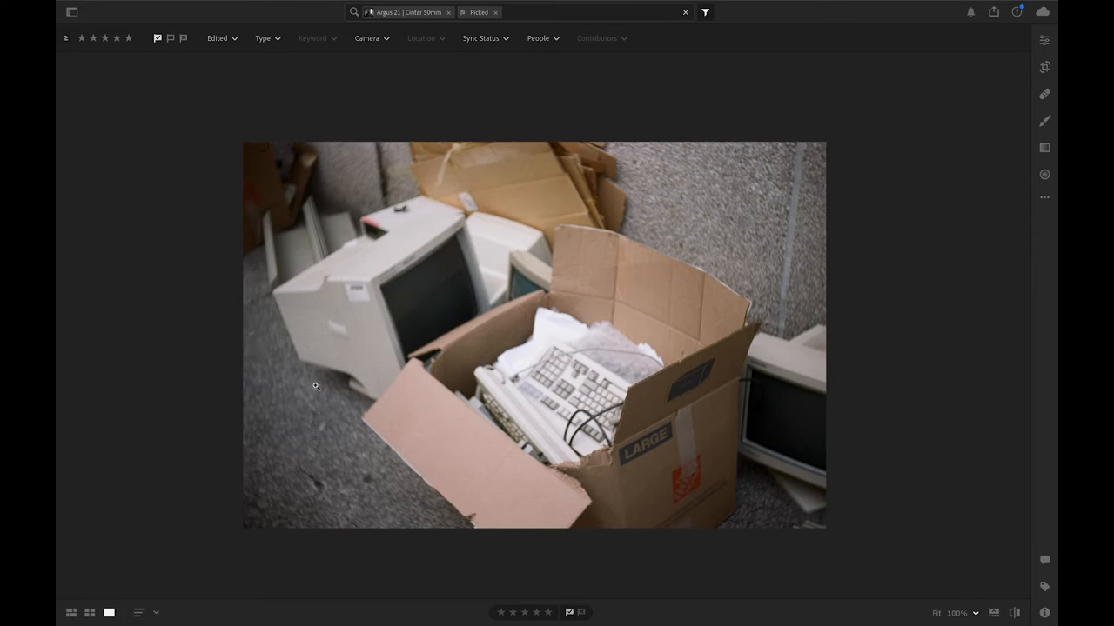
mouse_move(305, 402)
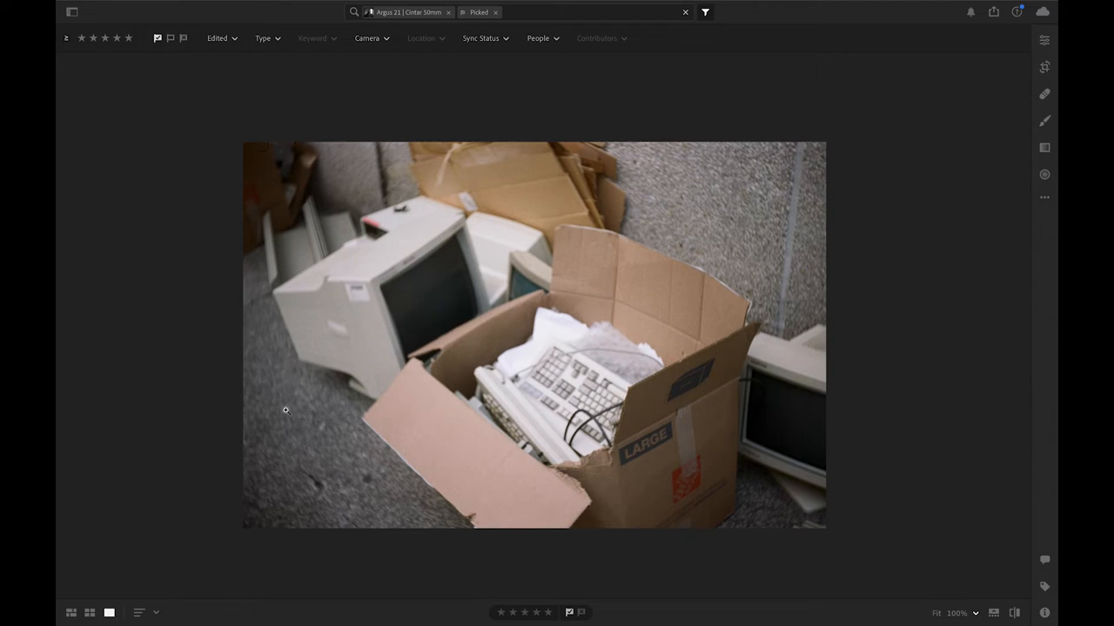
mouse_move(379, 479)
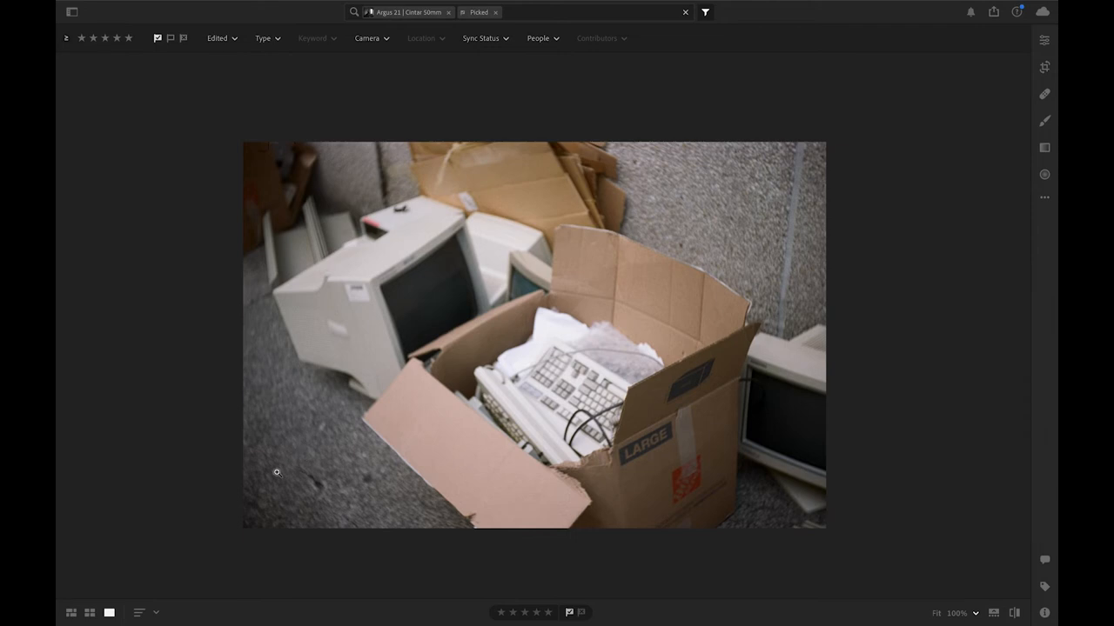
mouse_move(285, 392)
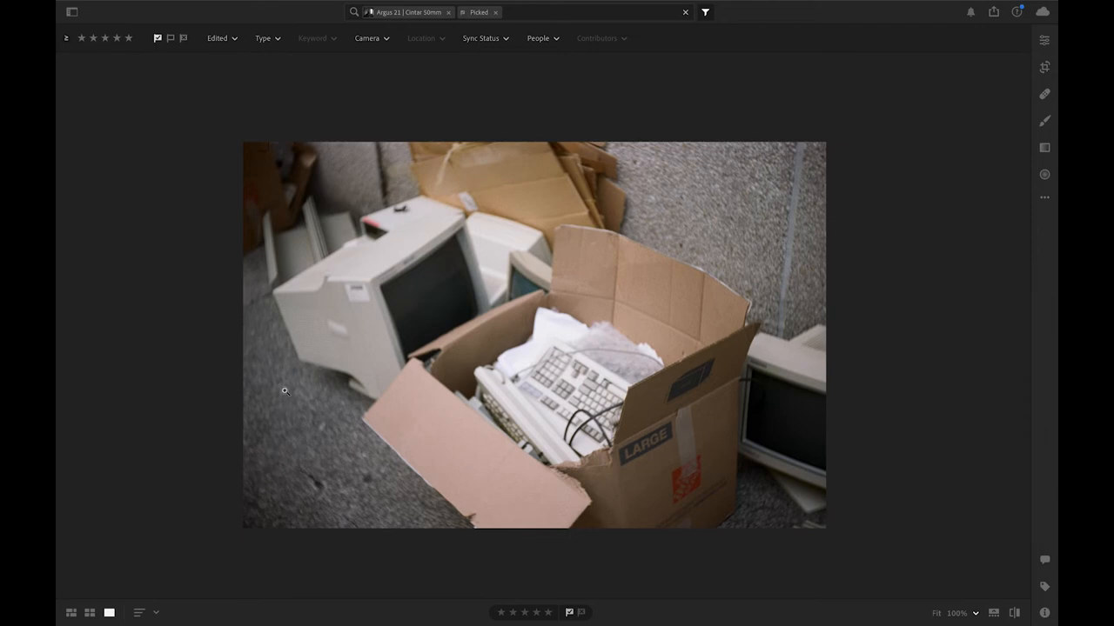
mouse_move(262, 360)
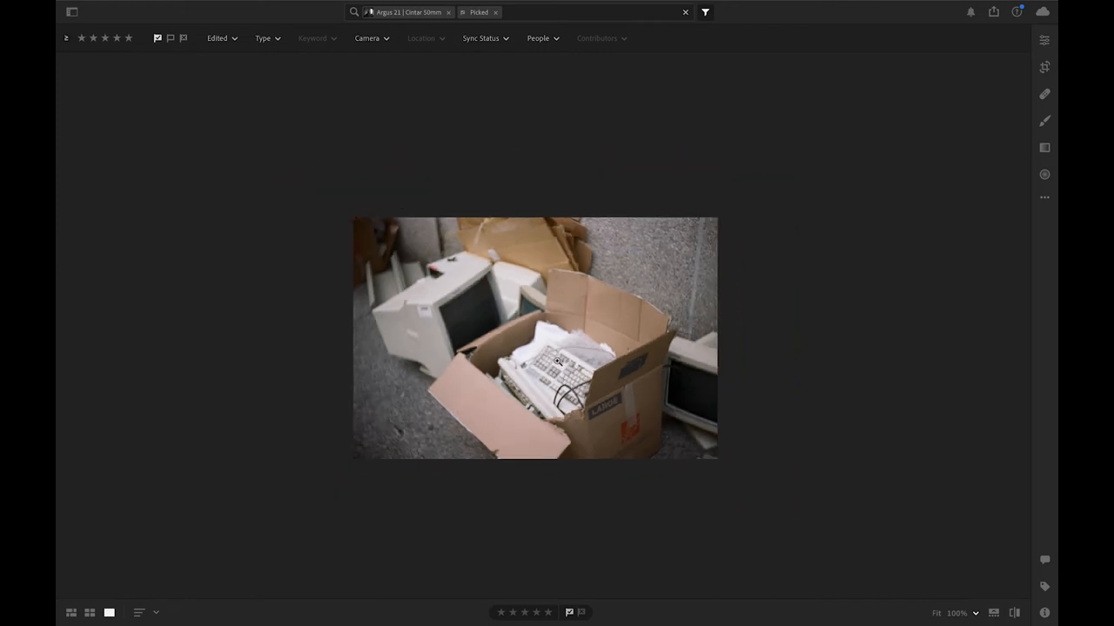
mouse_move(568, 406)
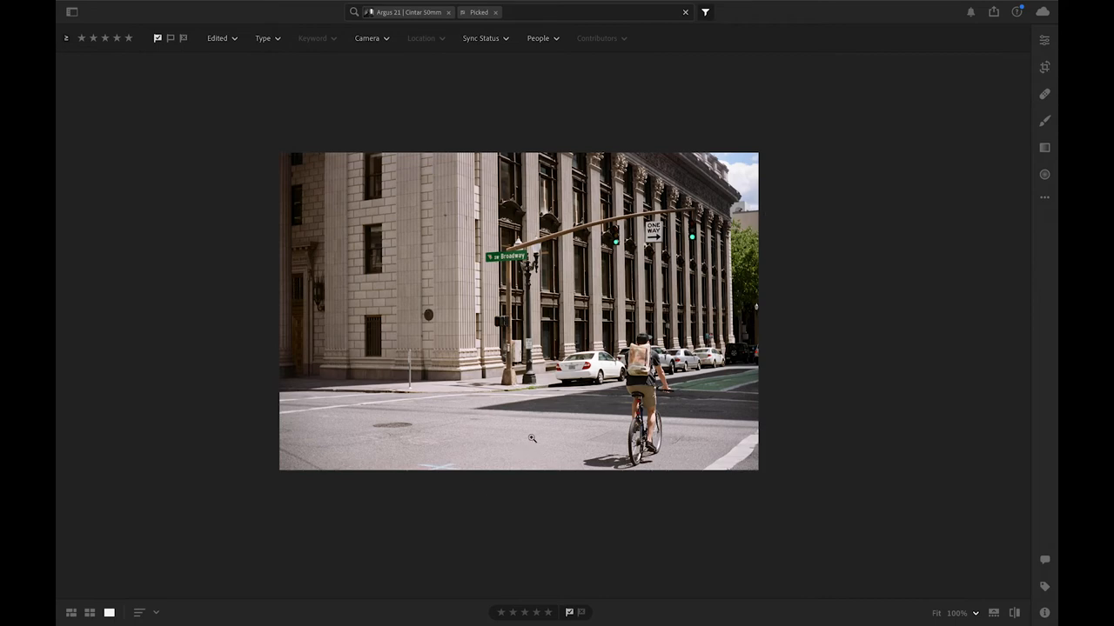
mouse_move(694, 294)
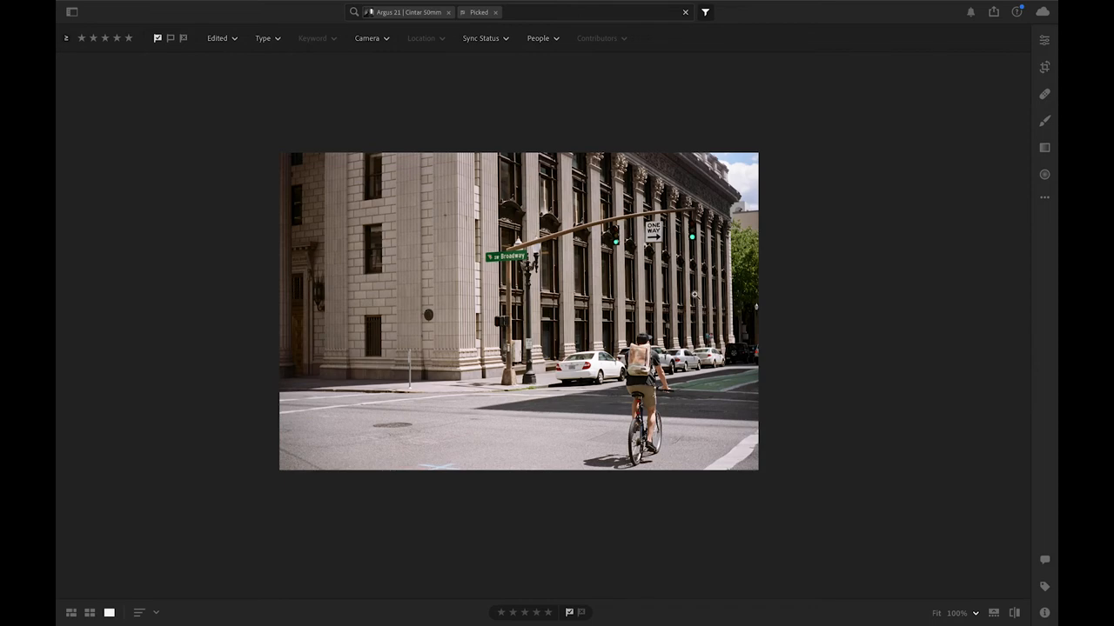
mouse_move(957, 611)
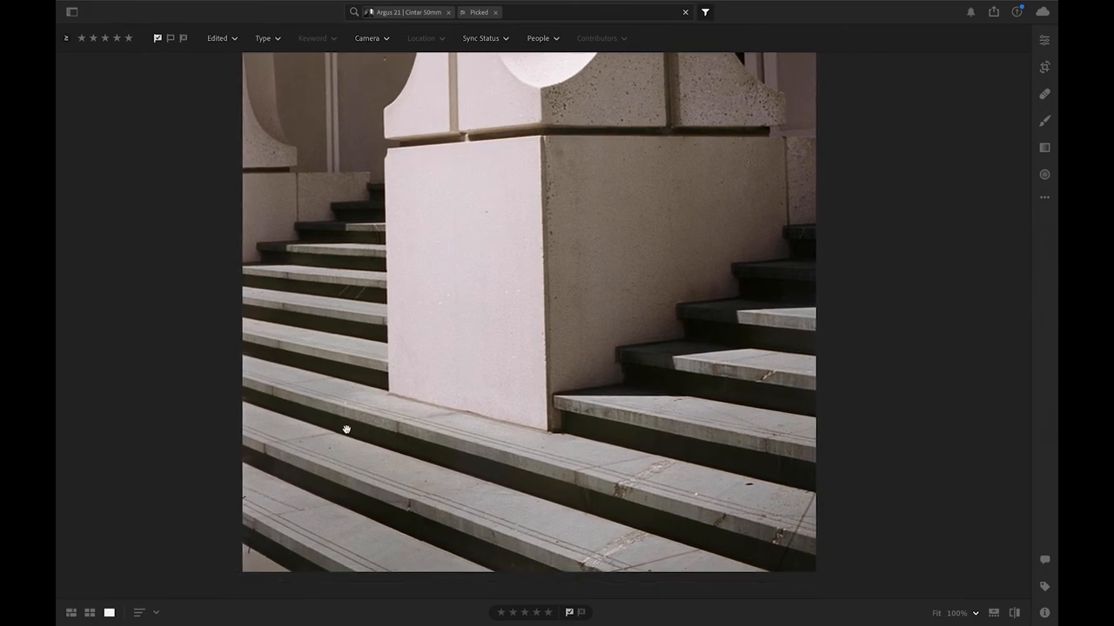
Pan across the zoomed-in concrete steps photo
drag(346, 429, 464, 507)
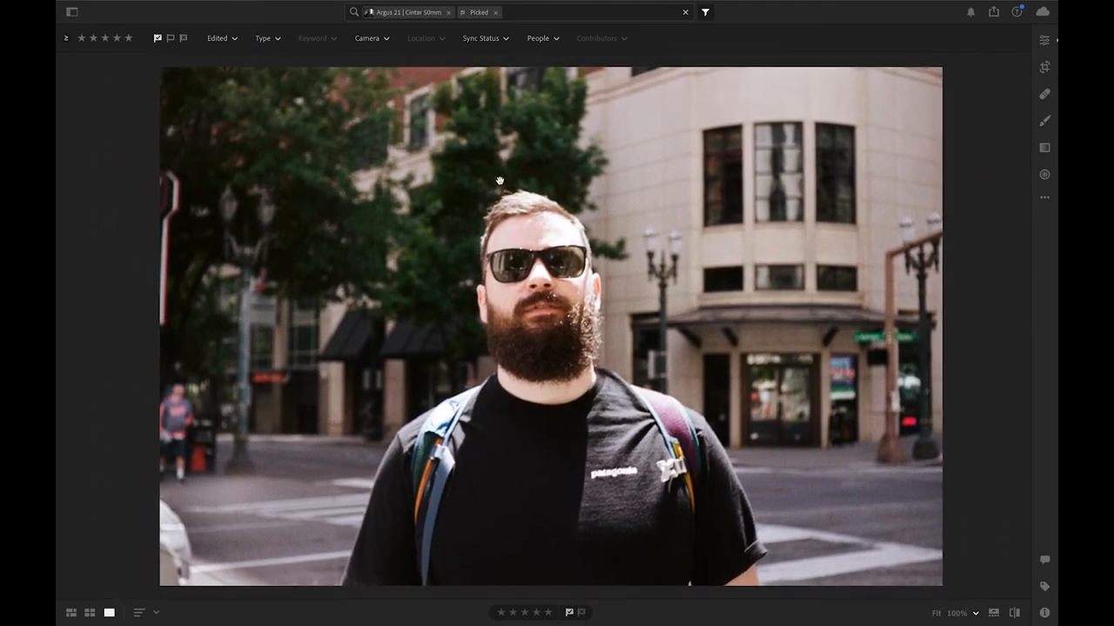
mouse_move(318, 130)
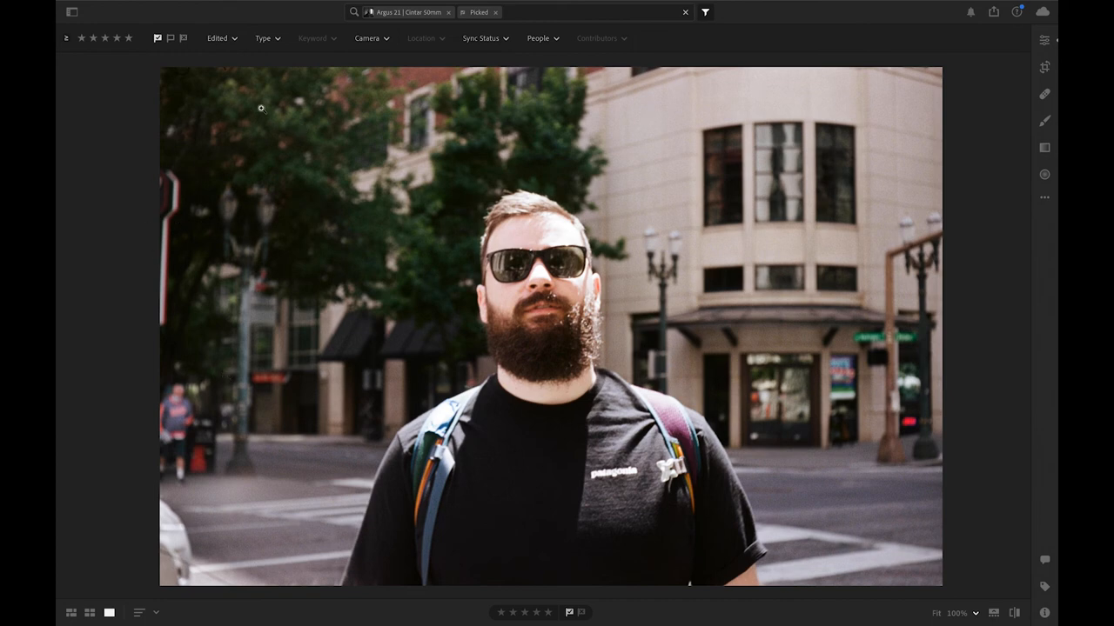
mouse_move(153, 546)
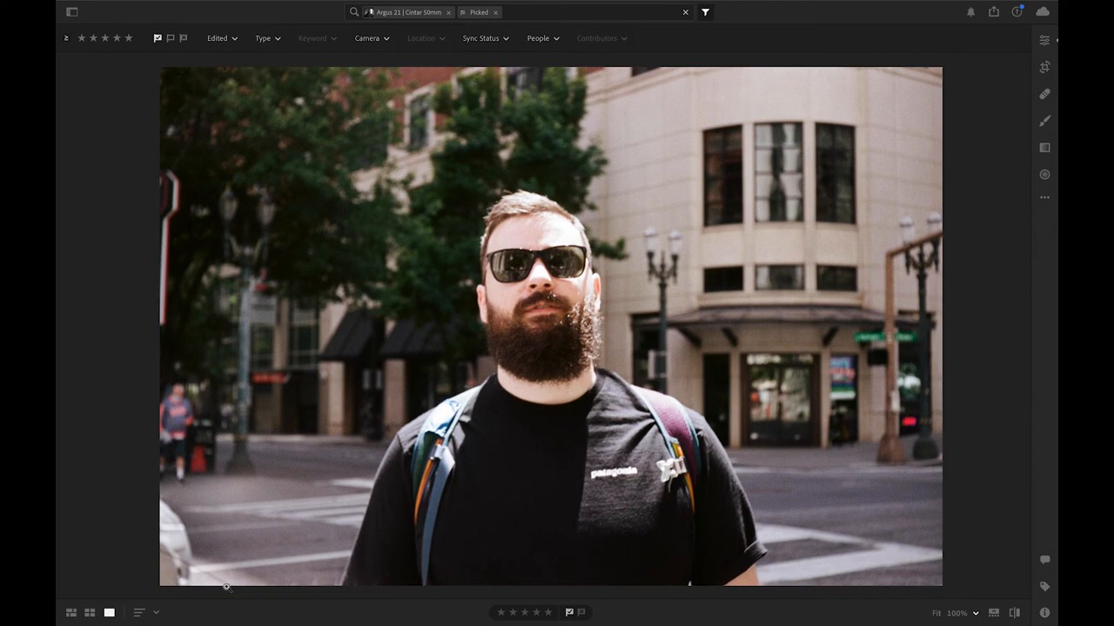
mouse_move(557, 139)
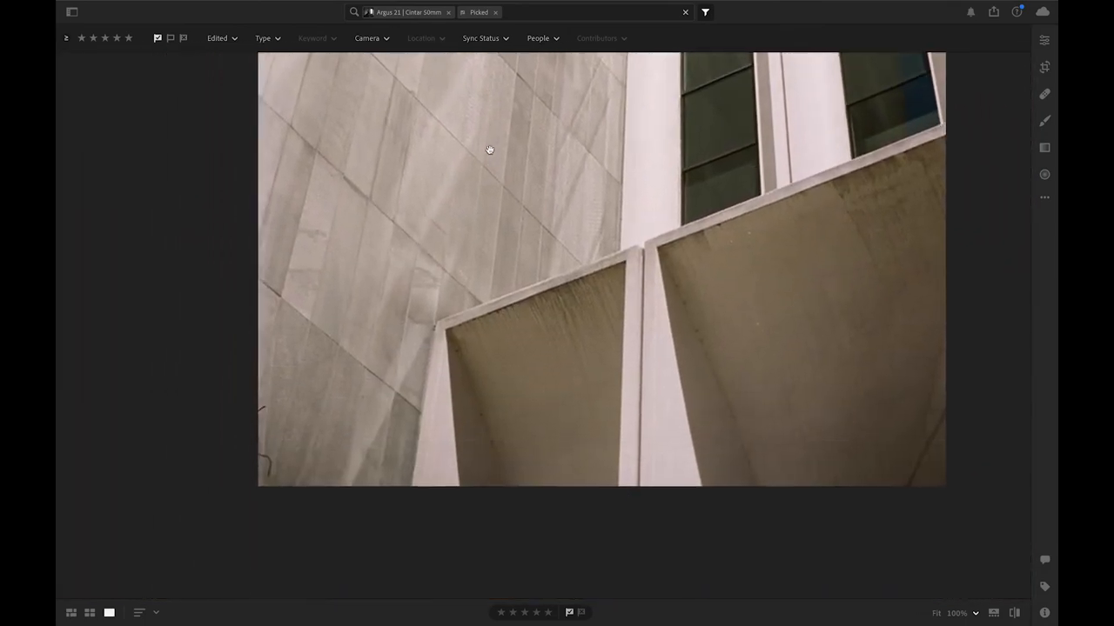
Switch from the facade photo to the Photo Grid view of picked photos
click(89, 613)
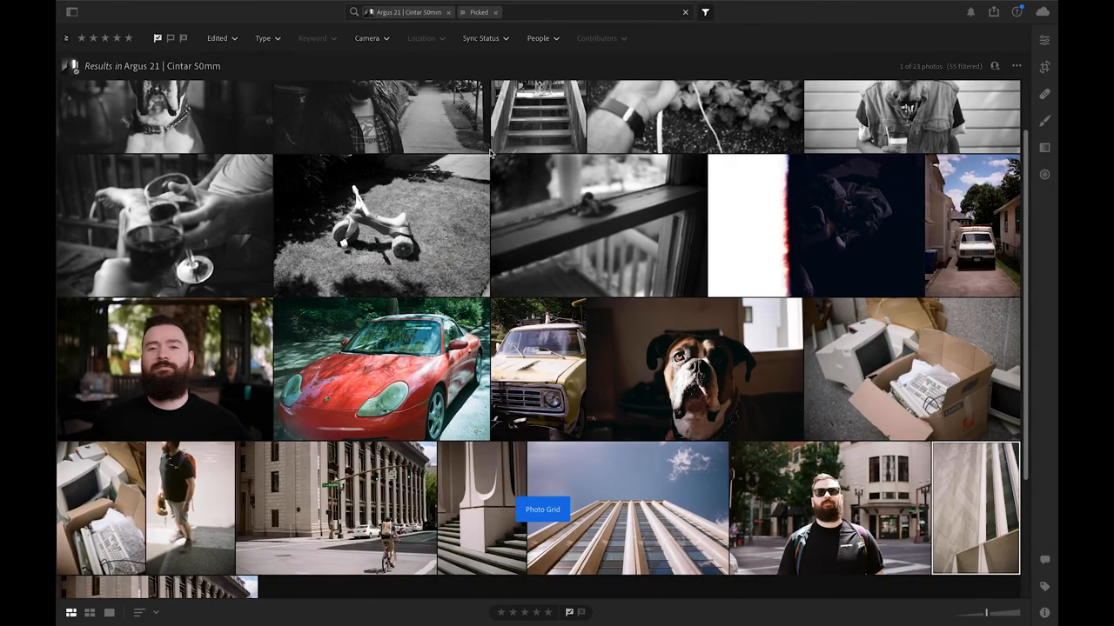
scroll(down, 3)
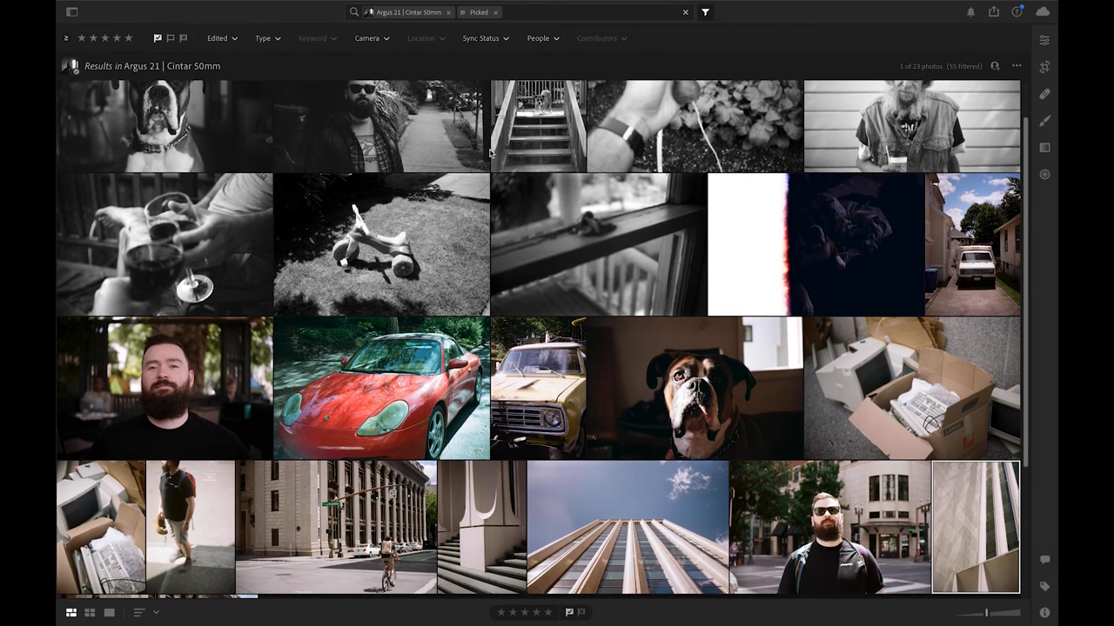
scroll(down, 3)
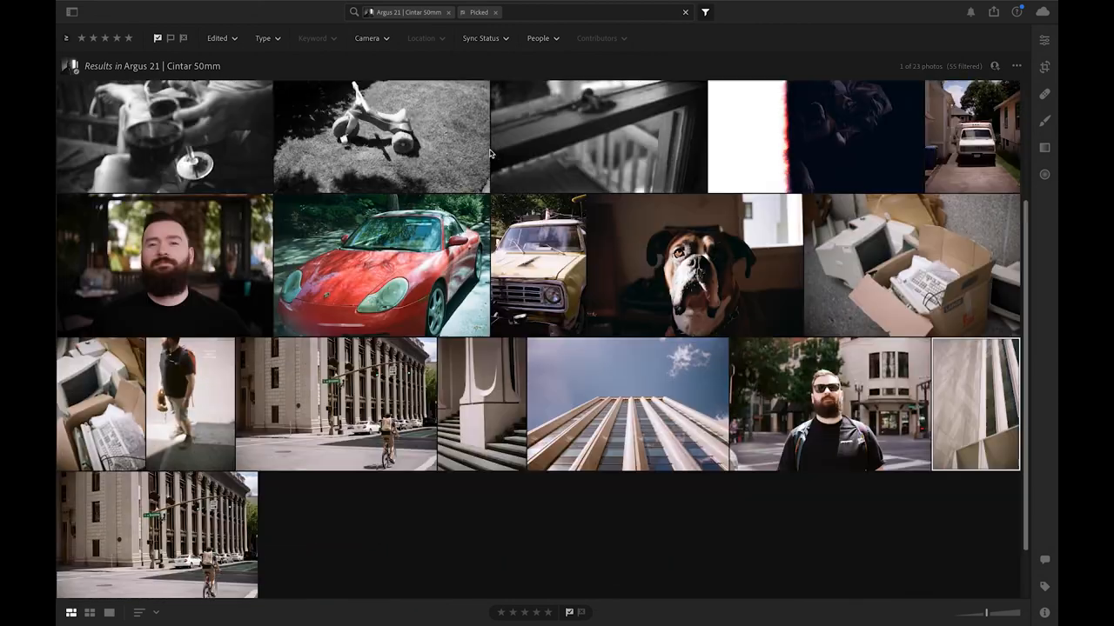
scroll(down, 3)
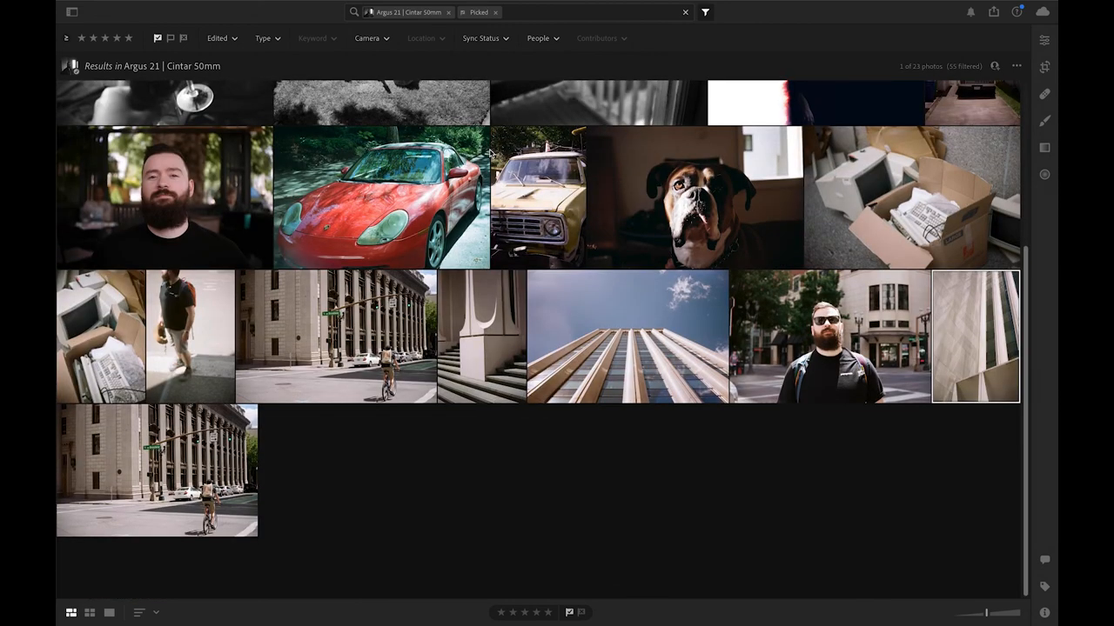